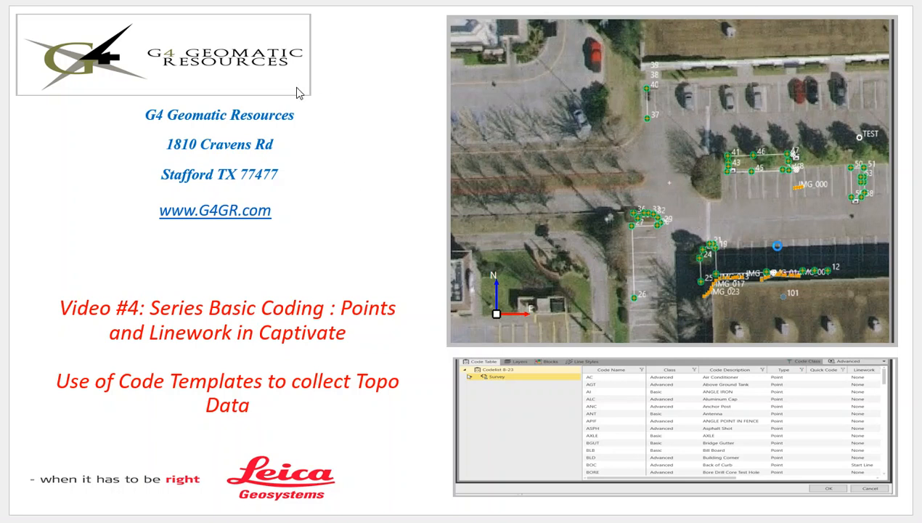
mouse_move(165, 336)
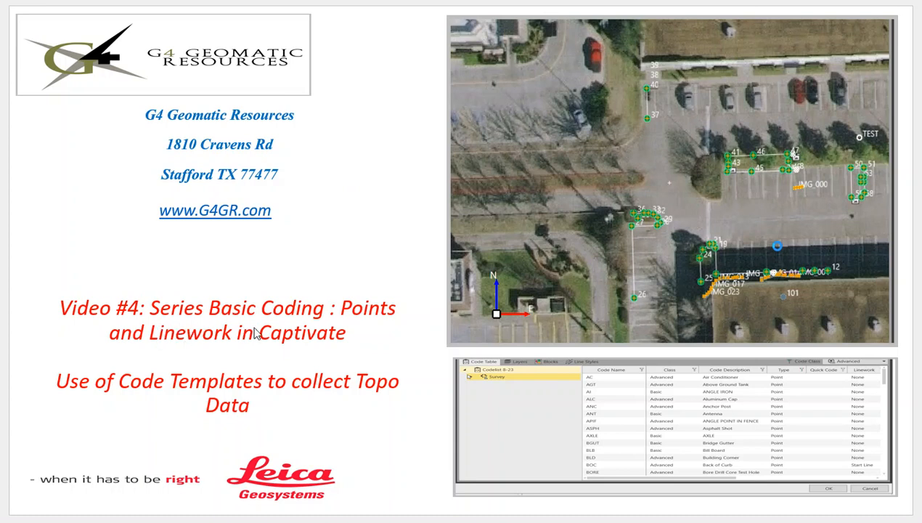
mouse_move(148, 396)
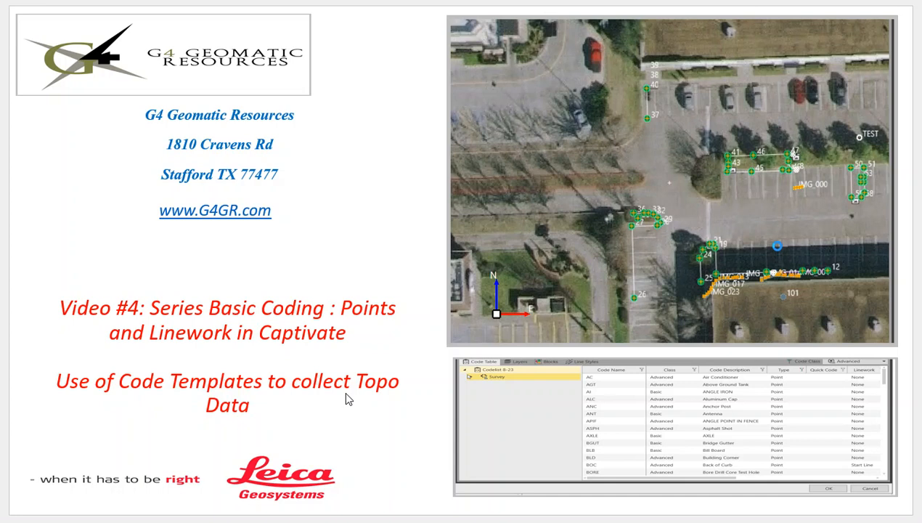
mouse_move(255, 410)
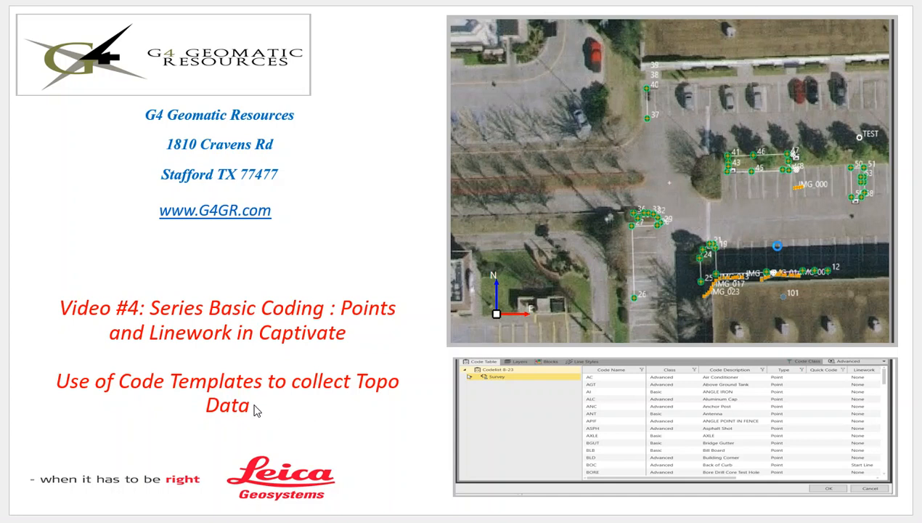
mouse_move(253, 409)
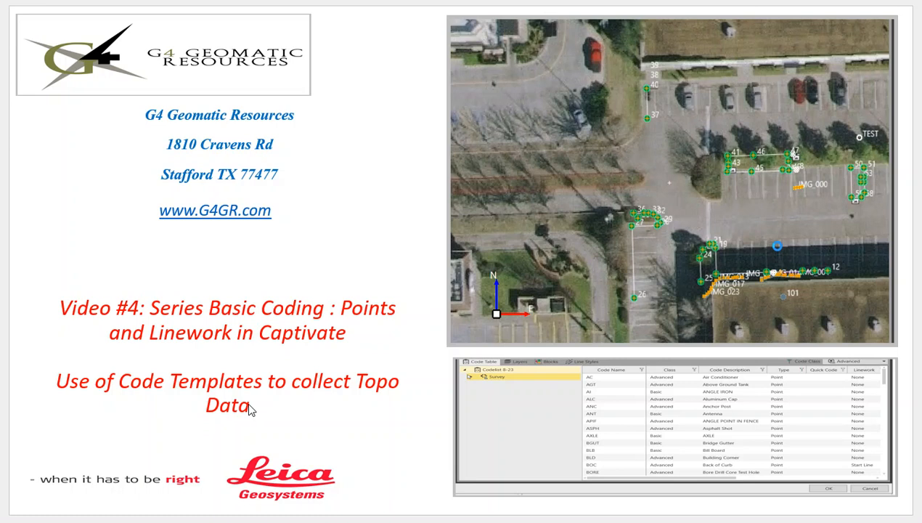
mouse_move(341, 218)
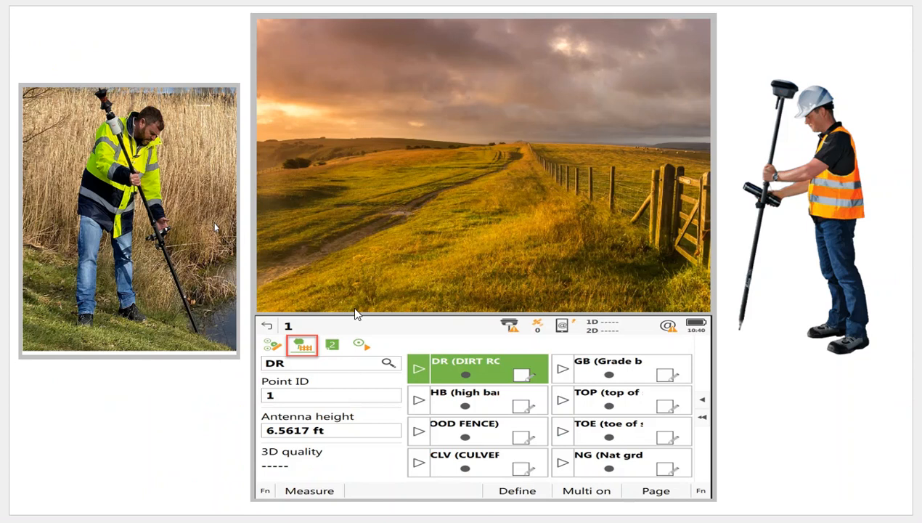
mouse_move(375, 274)
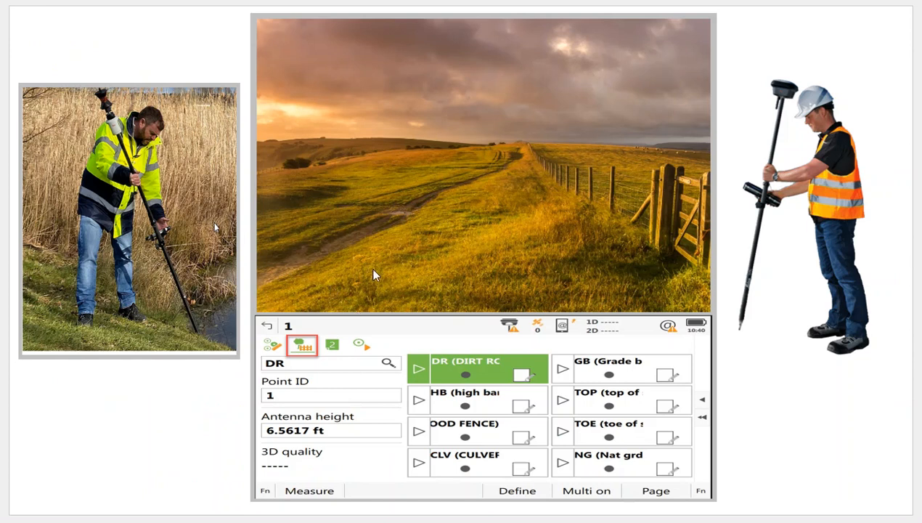
mouse_move(386, 238)
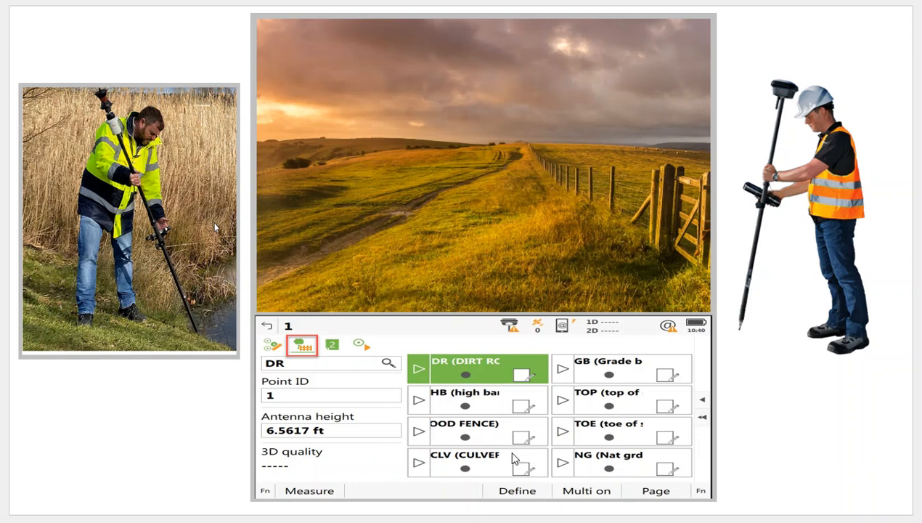
mouse_move(589, 376)
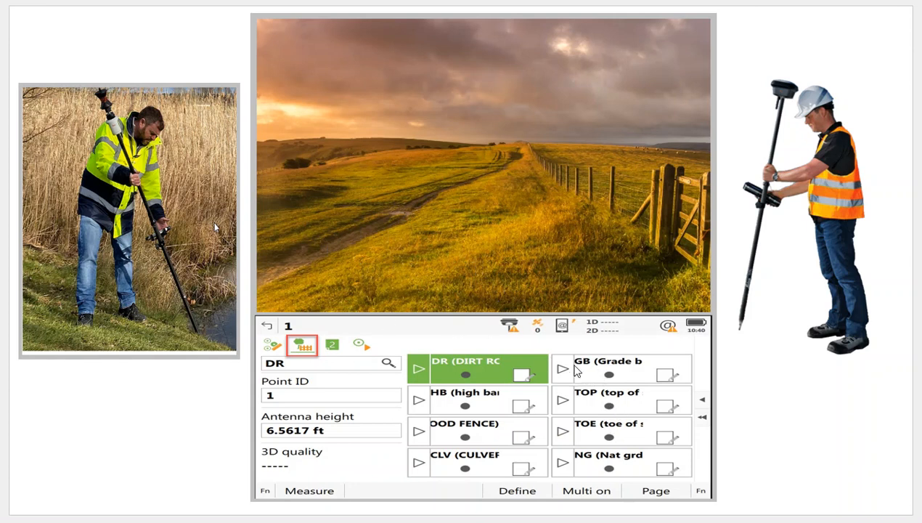
mouse_move(597, 448)
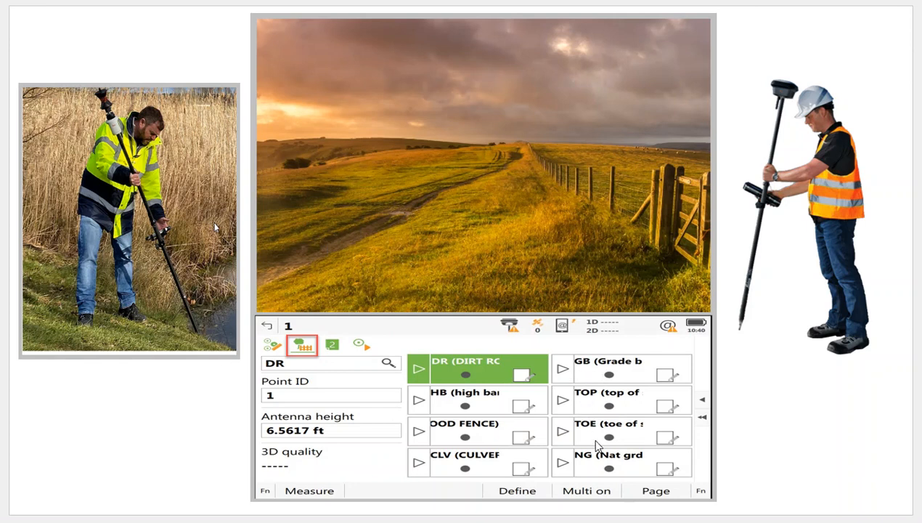
mouse_move(461, 410)
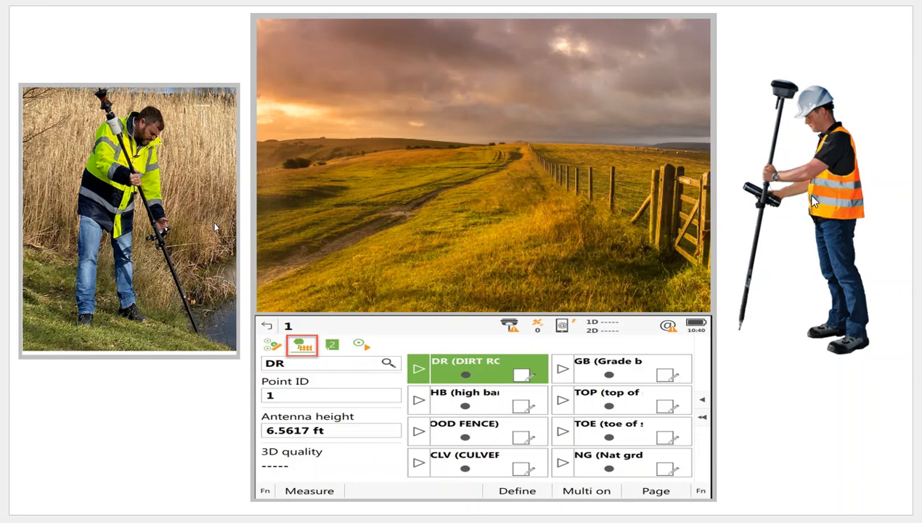
mouse_move(552, 430)
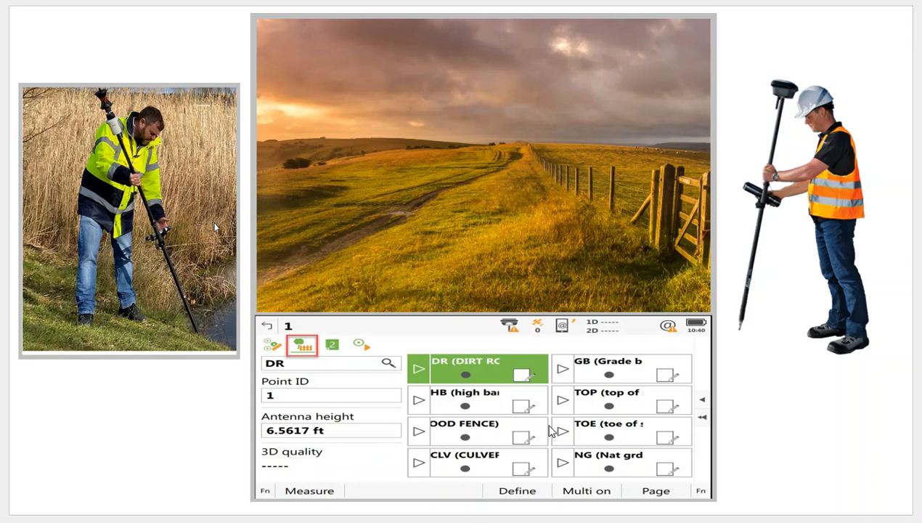
mouse_move(613, 444)
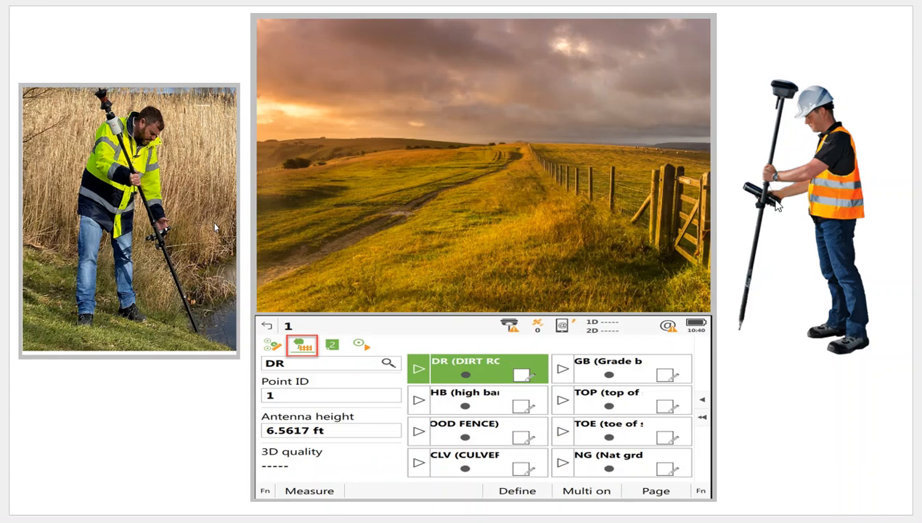
mouse_move(430, 232)
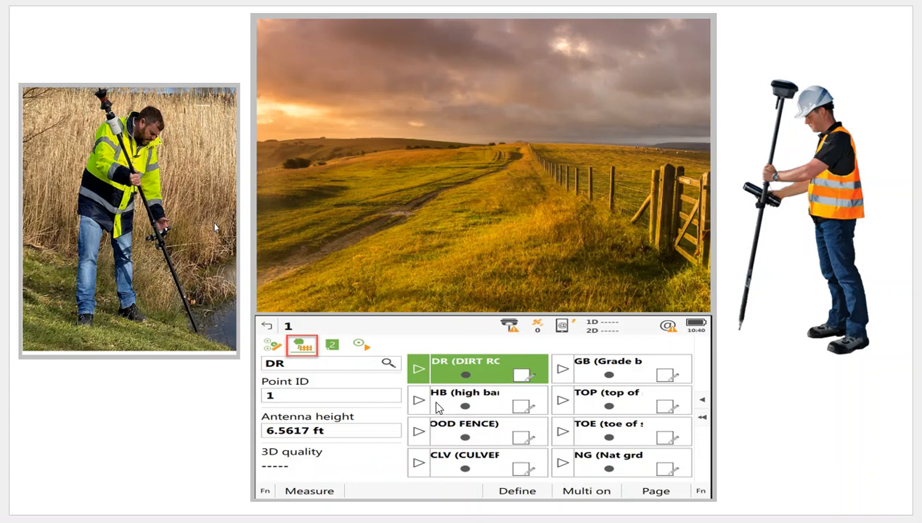
mouse_move(468, 401)
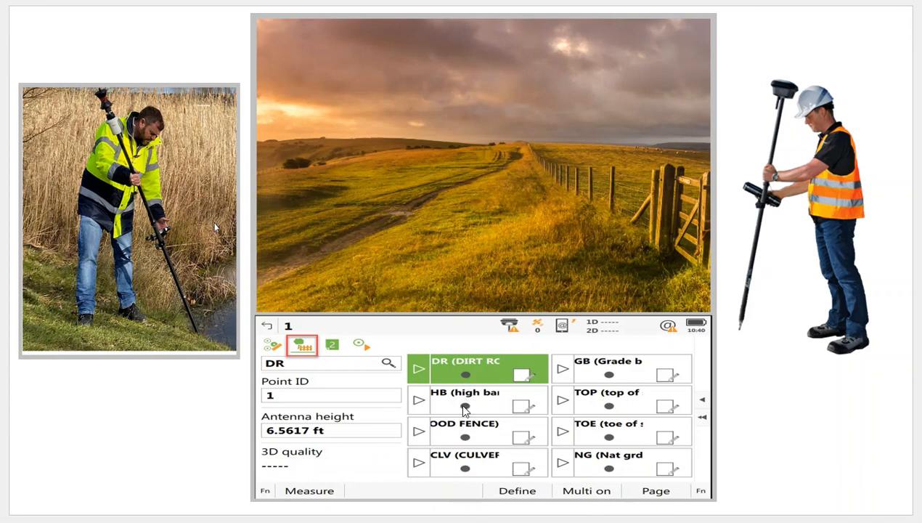
mouse_move(419, 403)
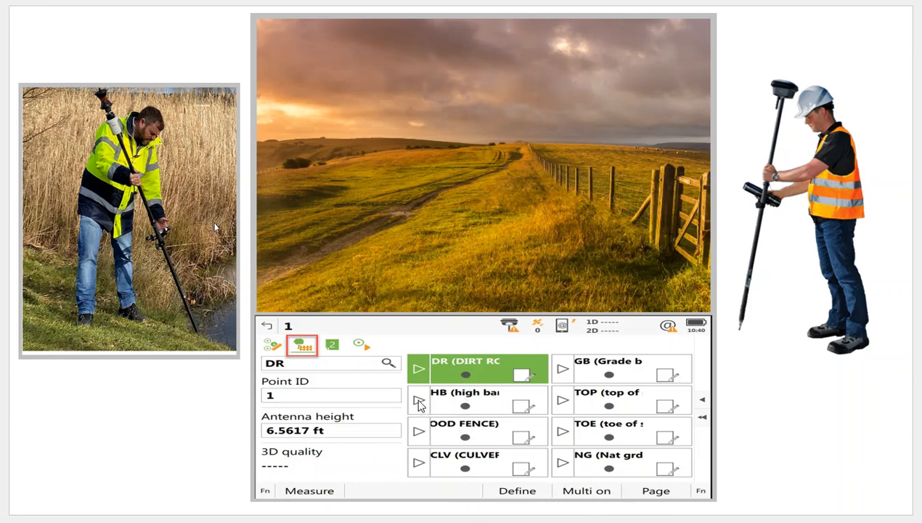
mouse_move(468, 418)
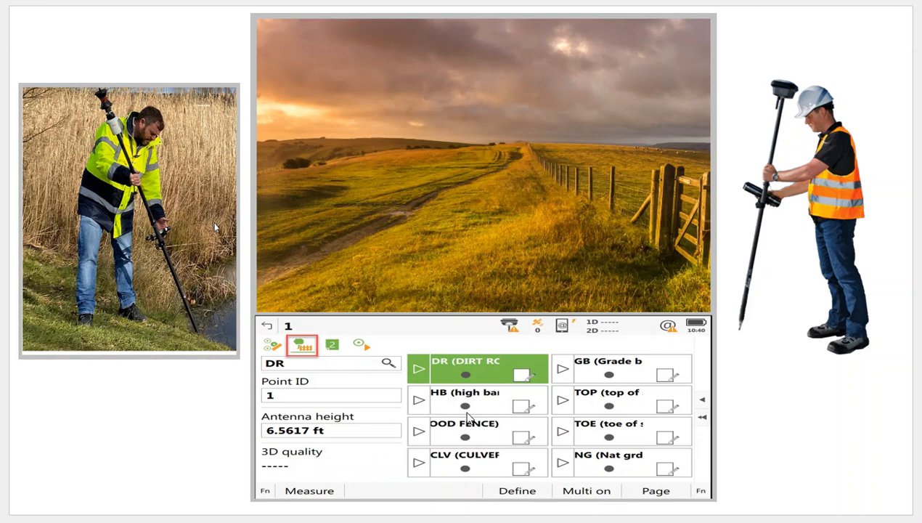
mouse_move(433, 456)
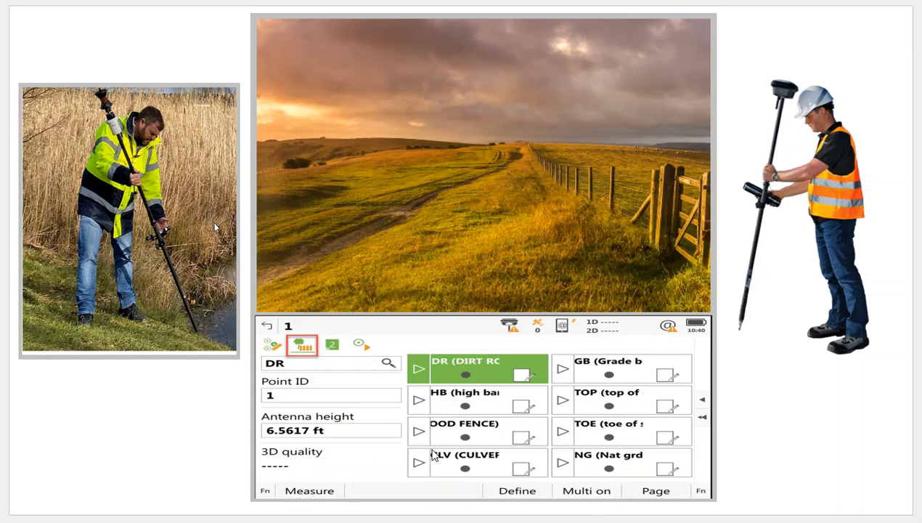
mouse_move(471, 407)
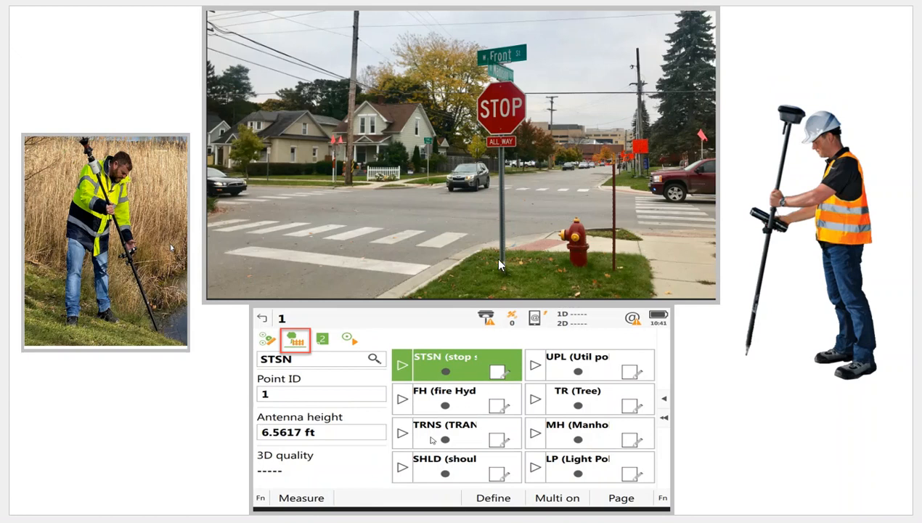
mouse_move(538, 157)
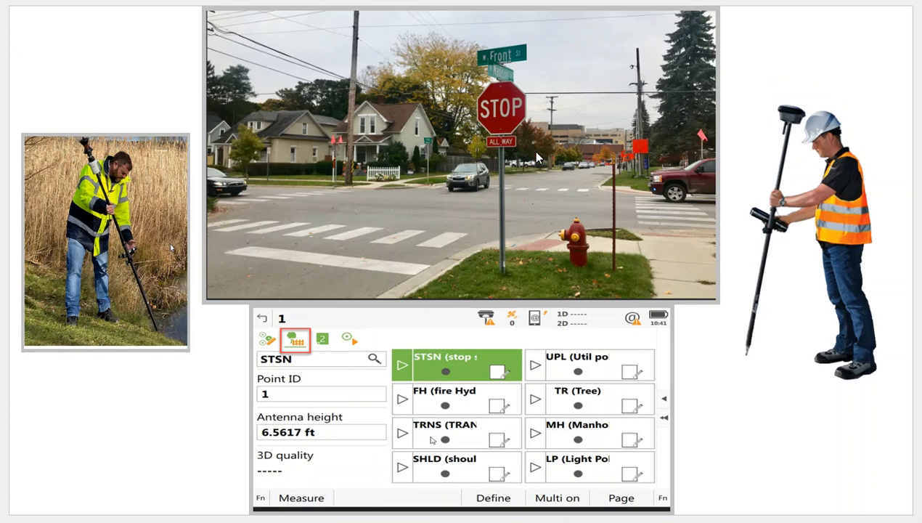
mouse_move(589, 378)
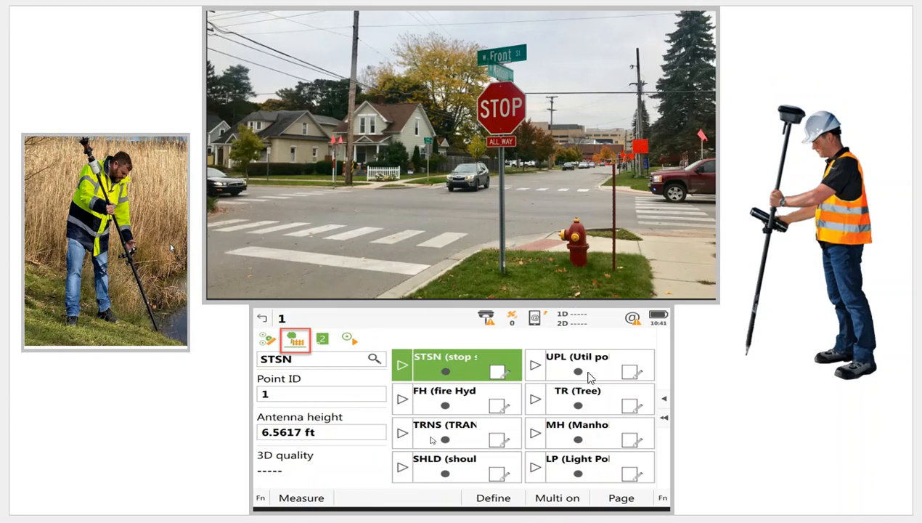
mouse_move(566, 395)
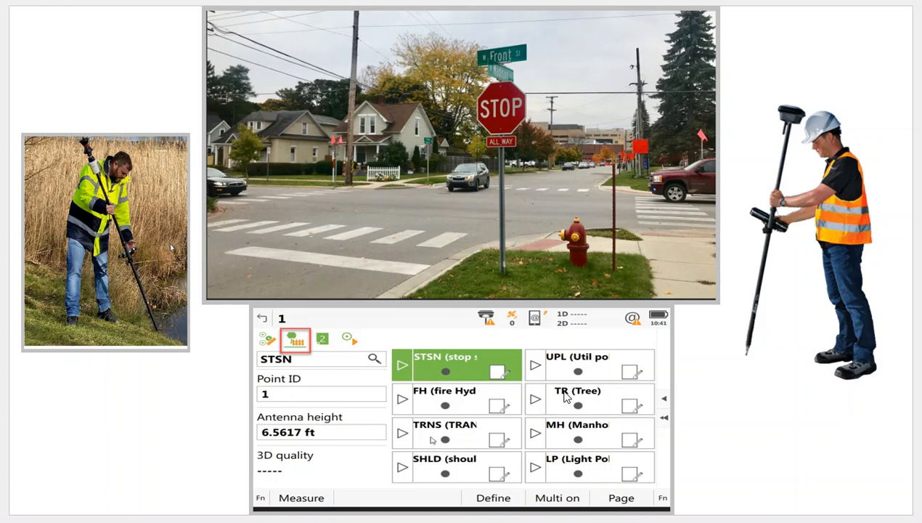
mouse_move(477, 228)
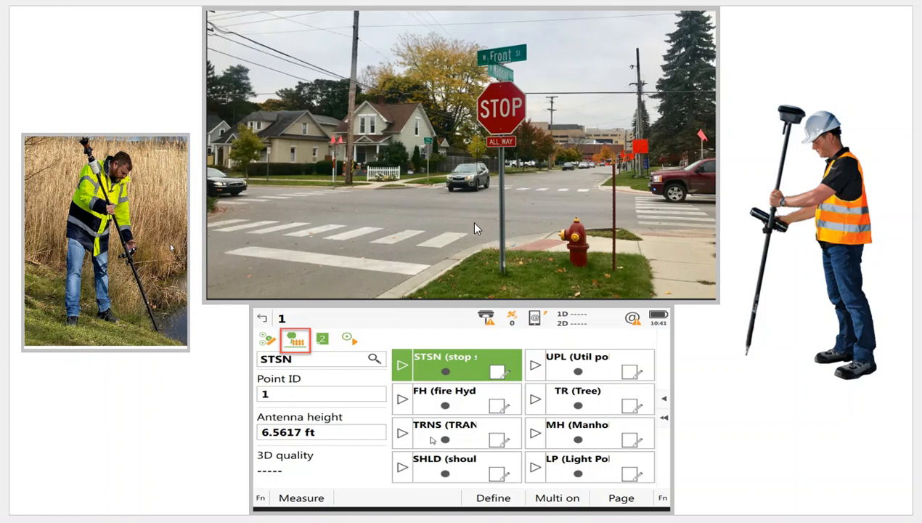
mouse_move(341, 171)
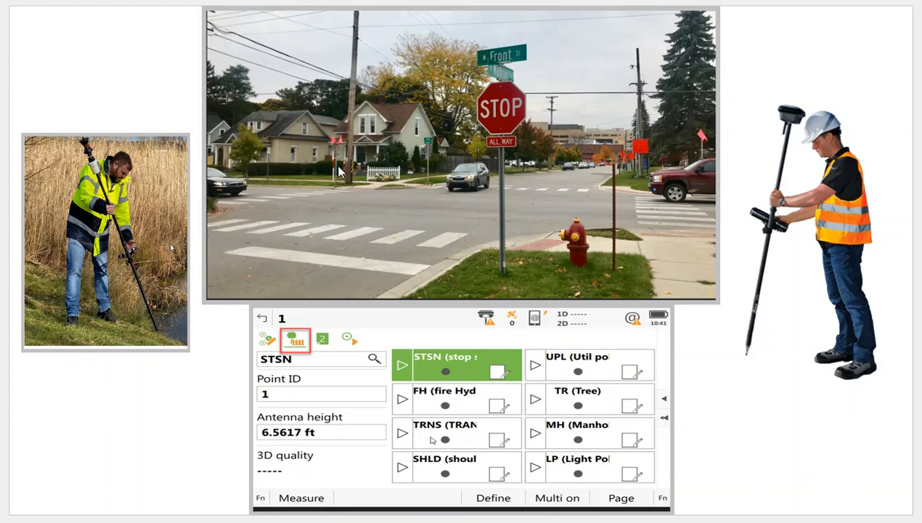
mouse_move(590, 255)
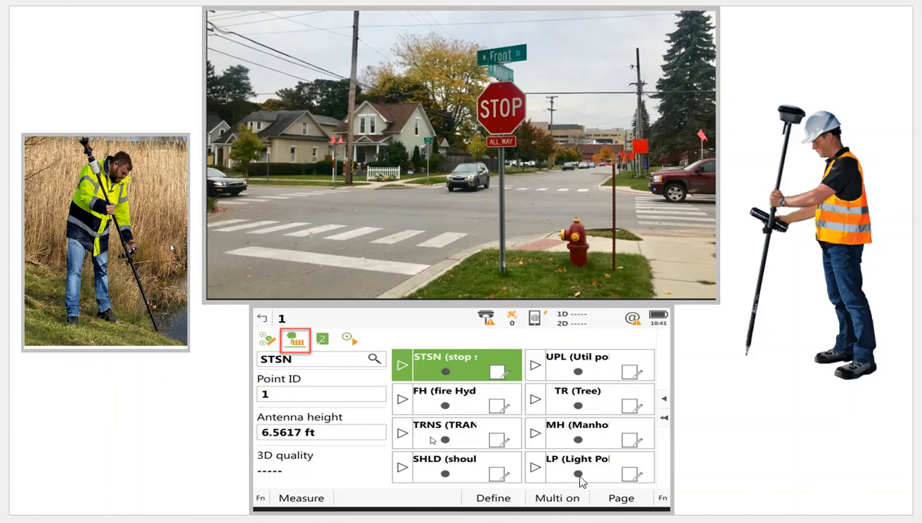
mouse_move(536, 366)
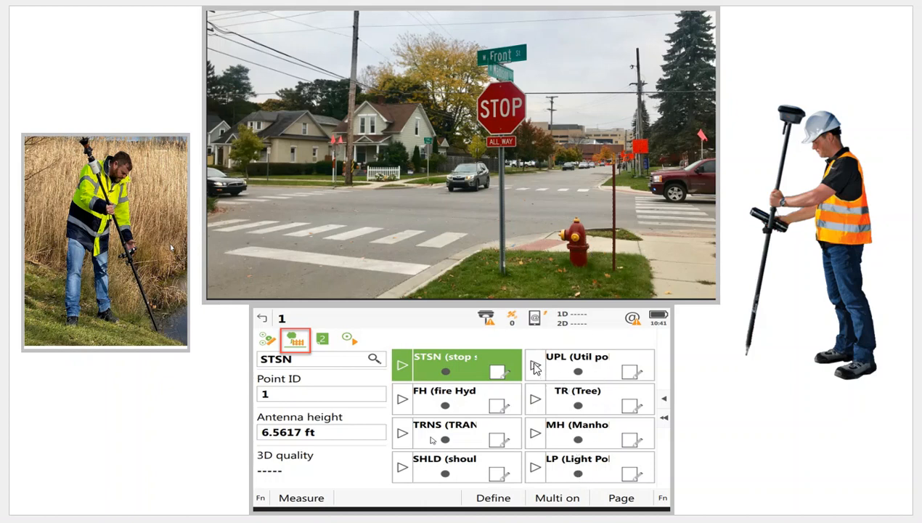
mouse_move(254, 235)
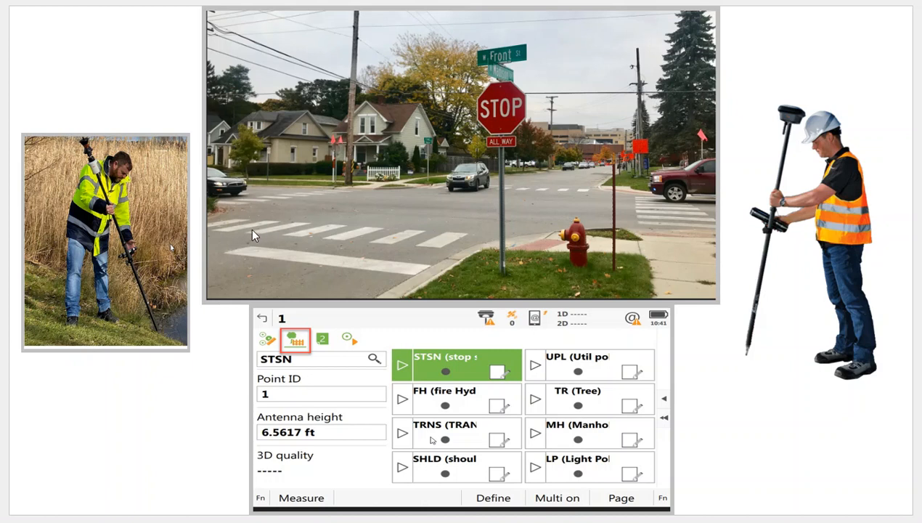
mouse_move(125, 247)
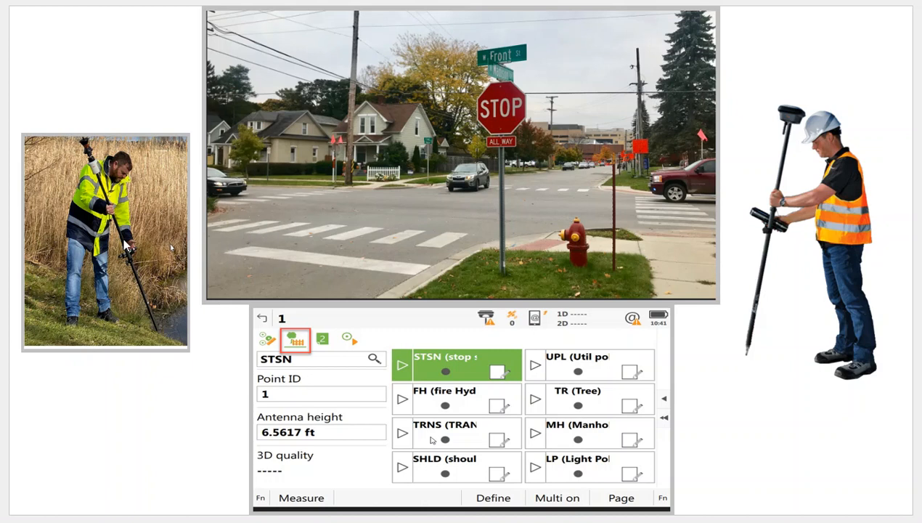
mouse_move(119, 250)
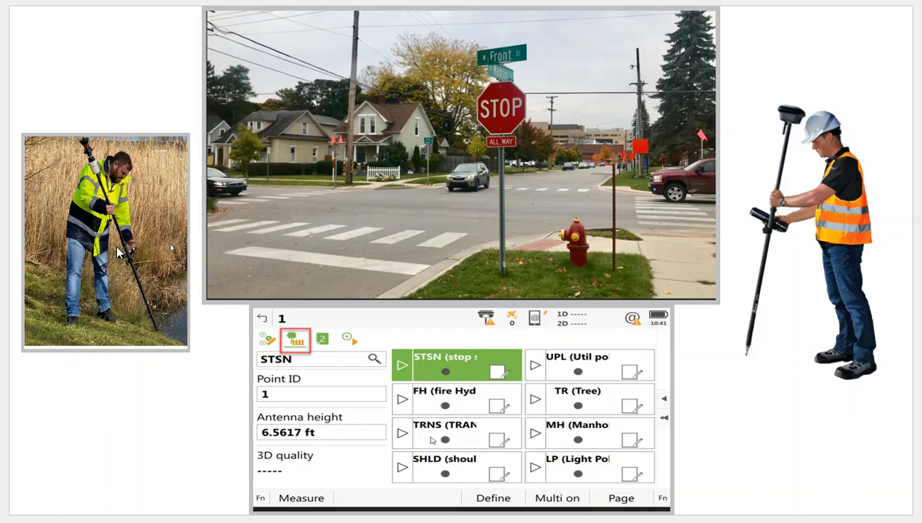
mouse_move(790, 224)
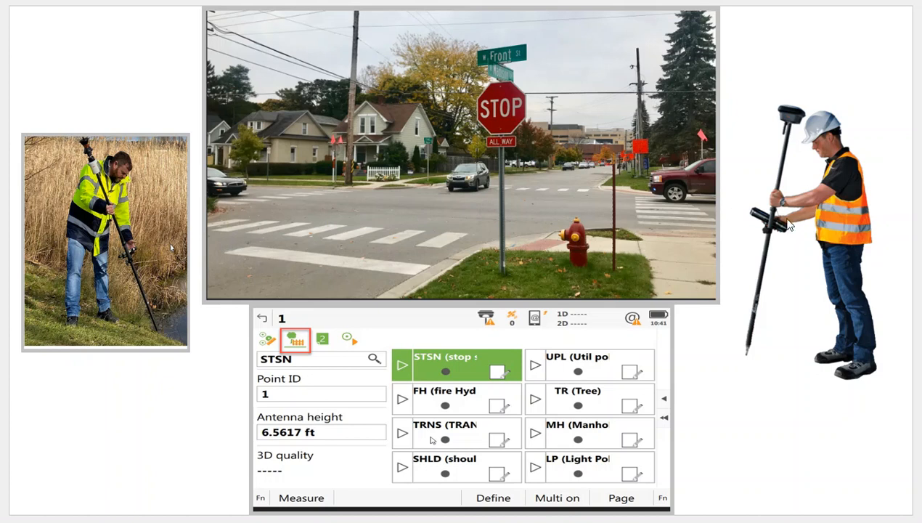
mouse_move(666, 389)
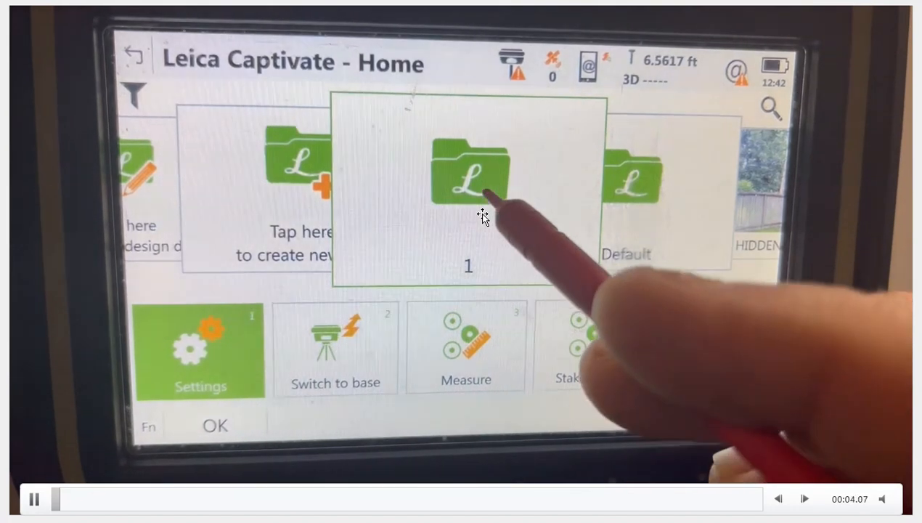
Review job 1's options and the coding settings under Customisation, then return home.
click(468, 174)
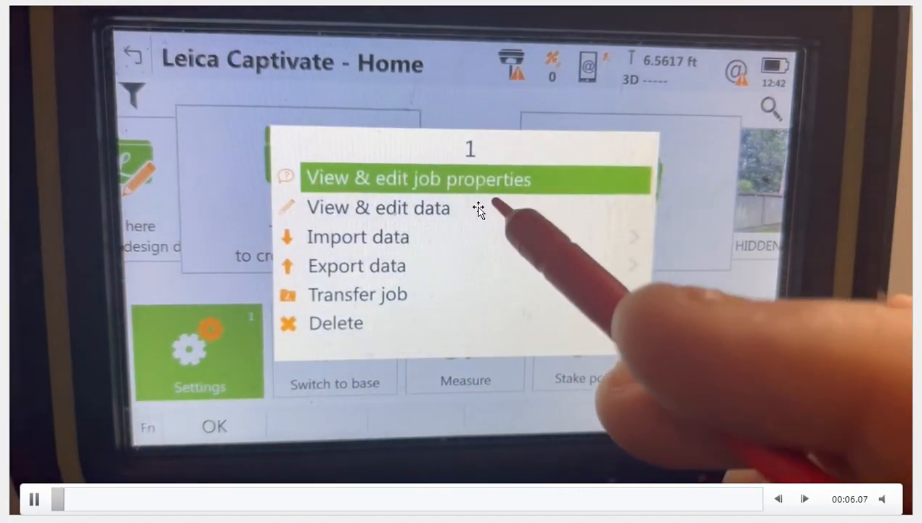
click(419, 179)
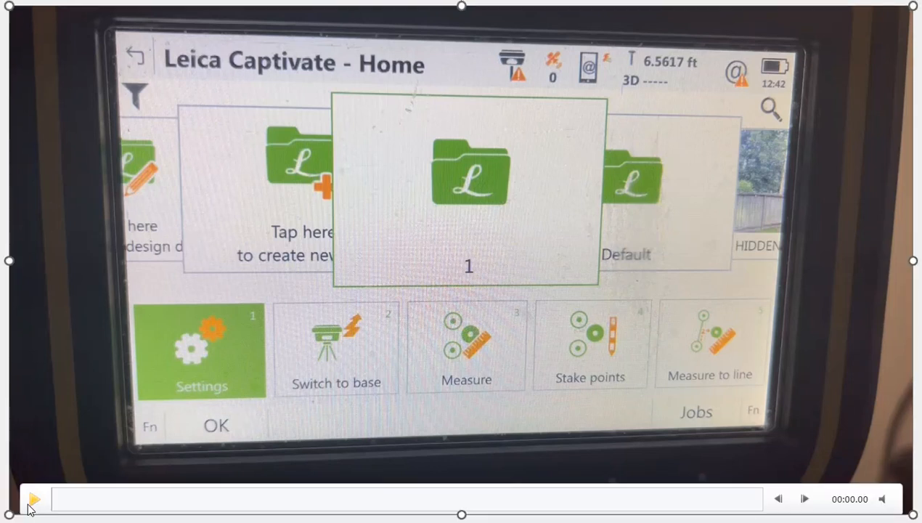
click(34, 498)
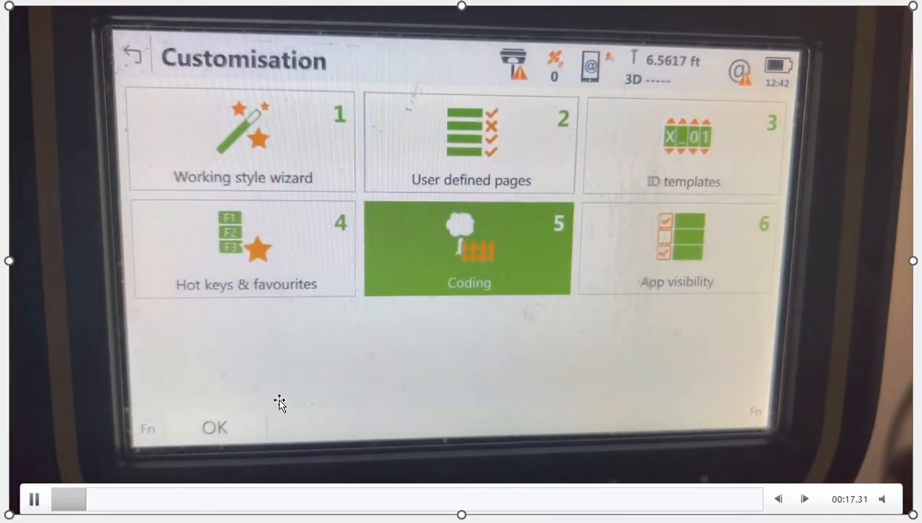
click(469, 248)
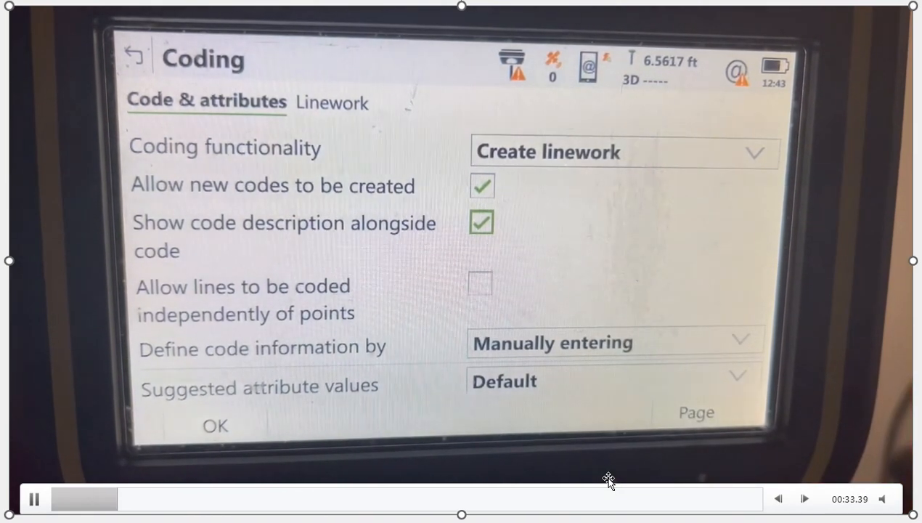
click(613, 381)
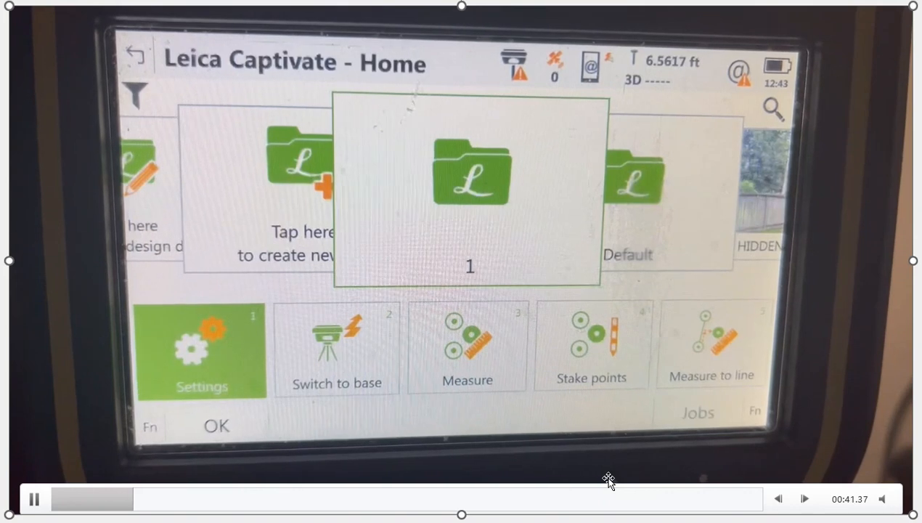
Review the hot keys and GS favourites lists, then return to the home screen.
click(202, 350)
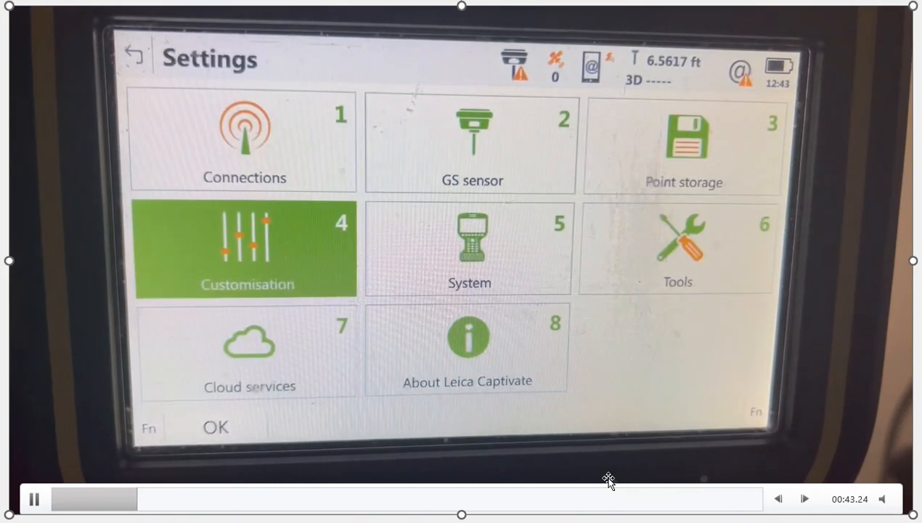
click(247, 248)
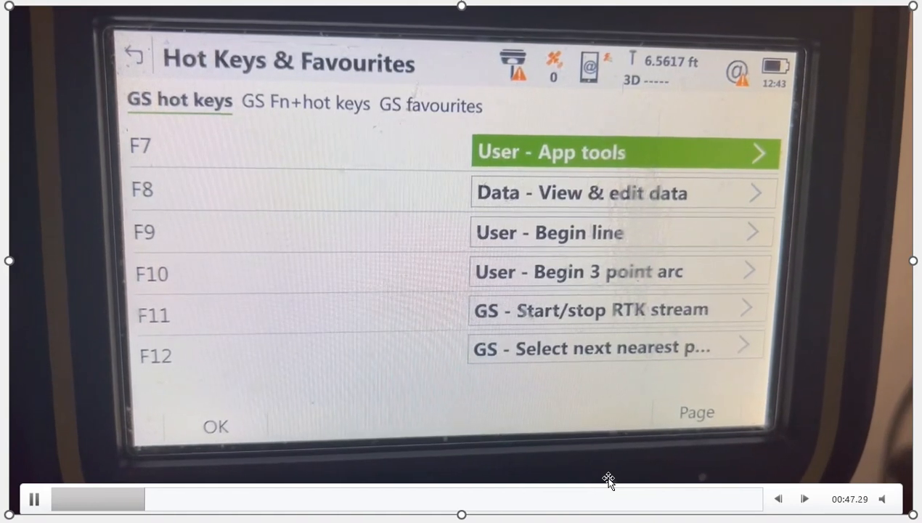
click(430, 104)
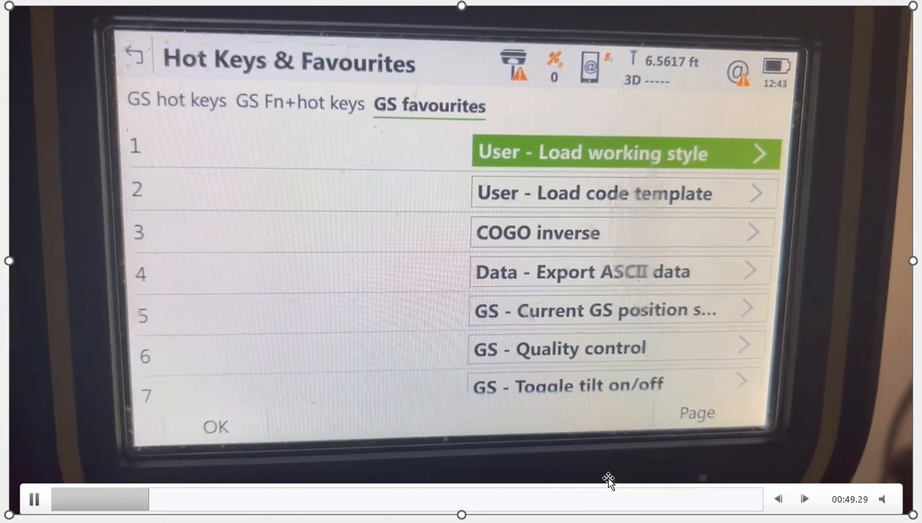
click(622, 193)
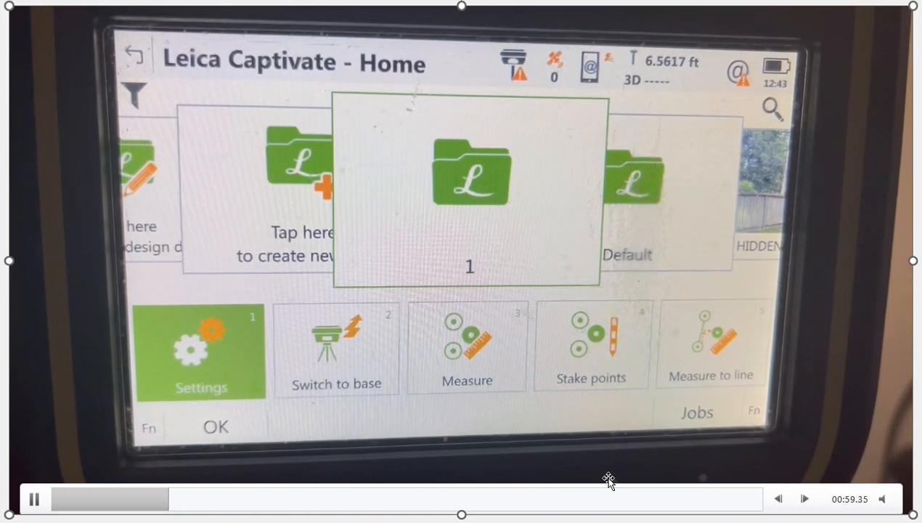
Start measuring in job 1 via the Measure app.
click(467, 345)
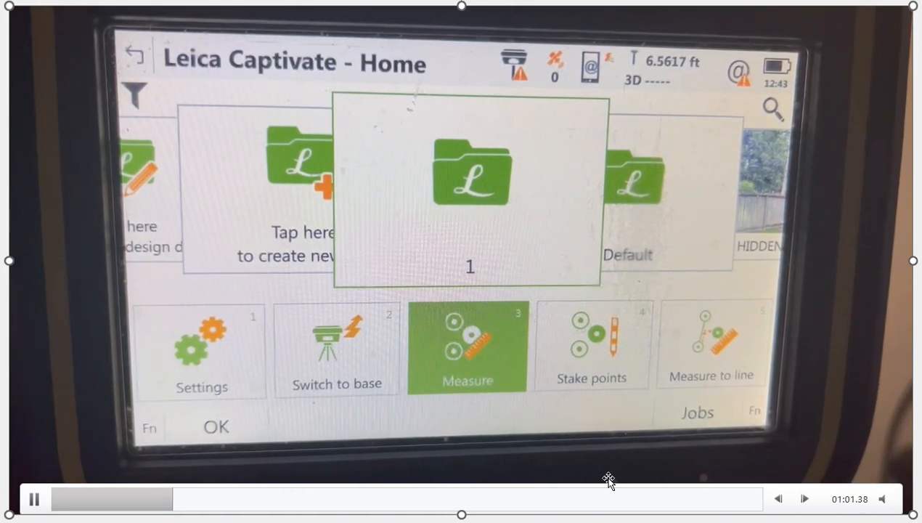
click(468, 347)
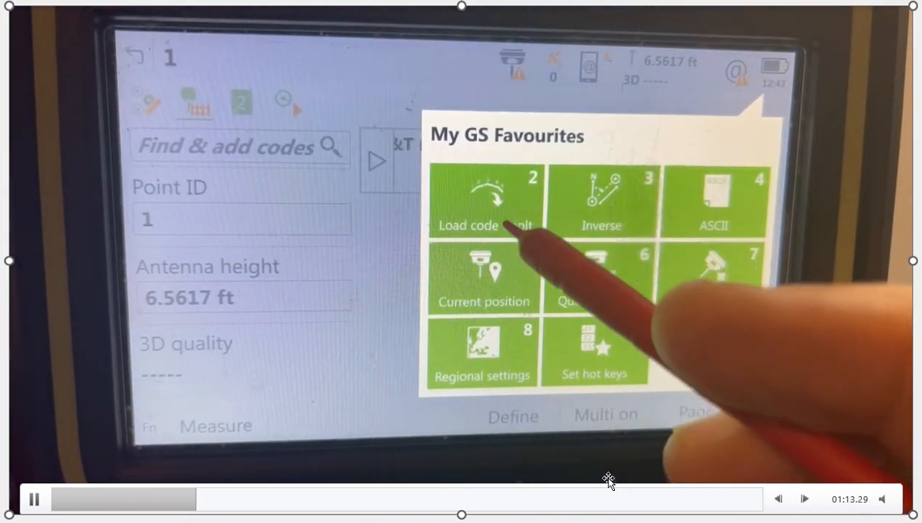
Load code template TOPO1 with codelist 2018DEC, showing codes DR, HB and TOP, and reopen favourites.
click(483, 201)
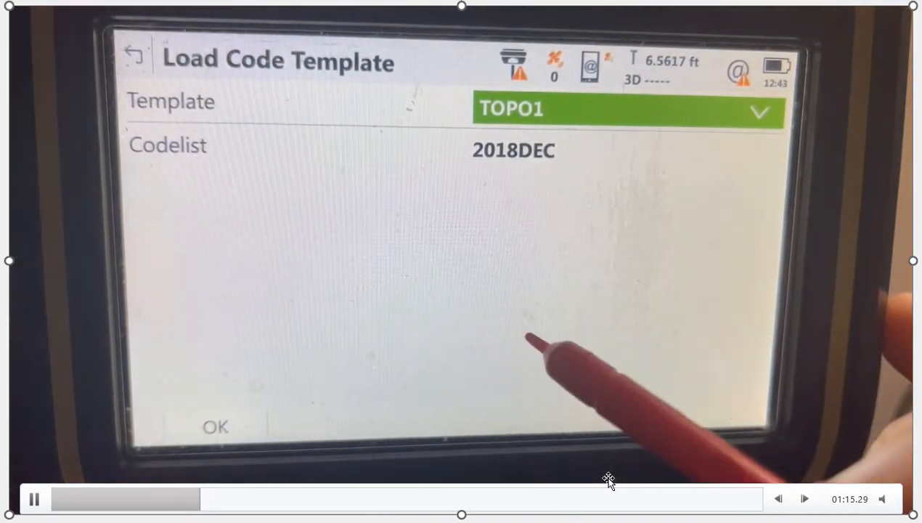
click(215, 427)
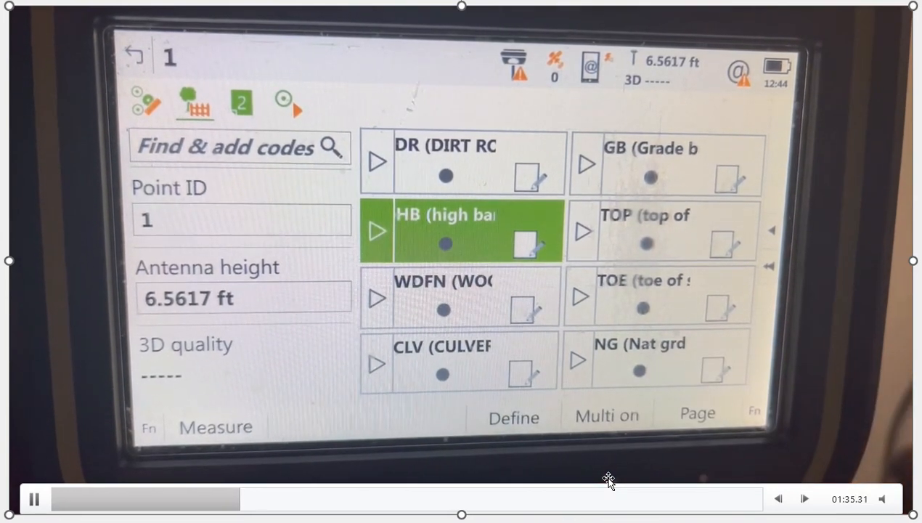
click(444, 296)
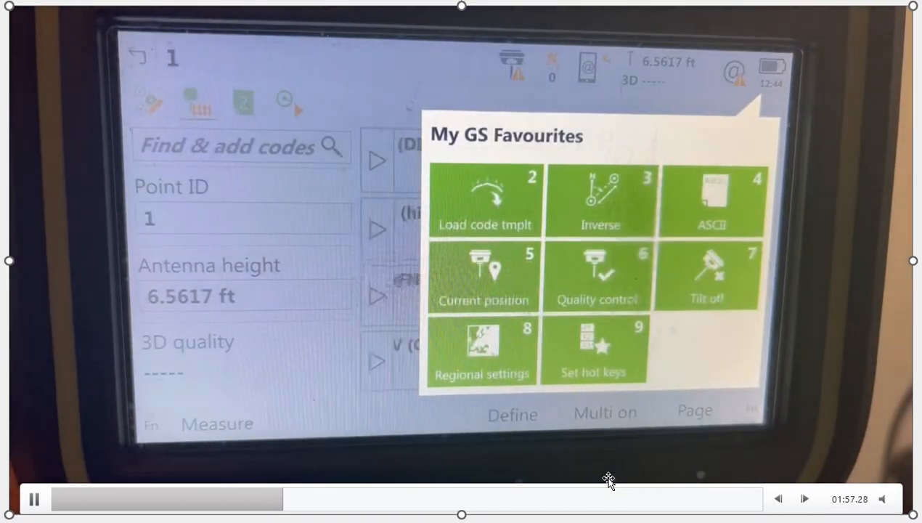
Load code template TOPO2 with codes STSN, FH and MH, and bring up the Select Code list.
click(485, 200)
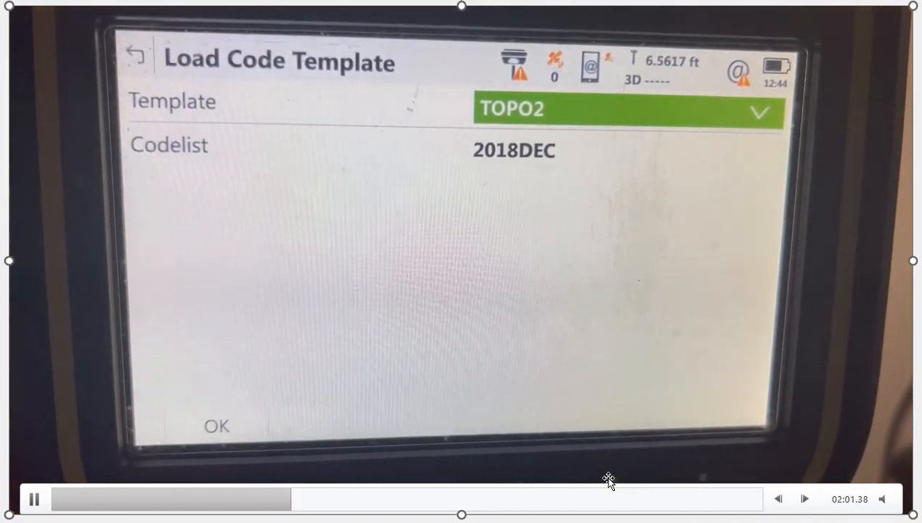
click(215, 426)
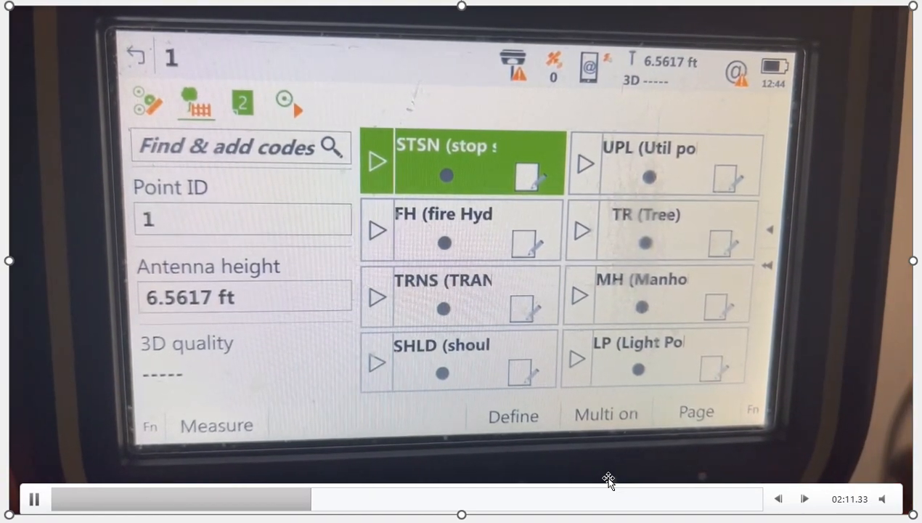
click(442, 296)
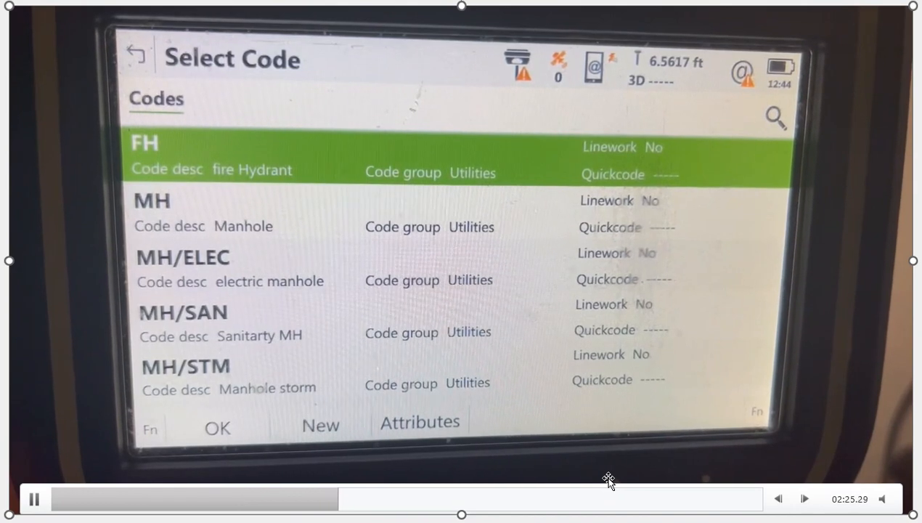
Create a new point code PPL described as POWER and reopen the favourites menu.
click(319, 424)
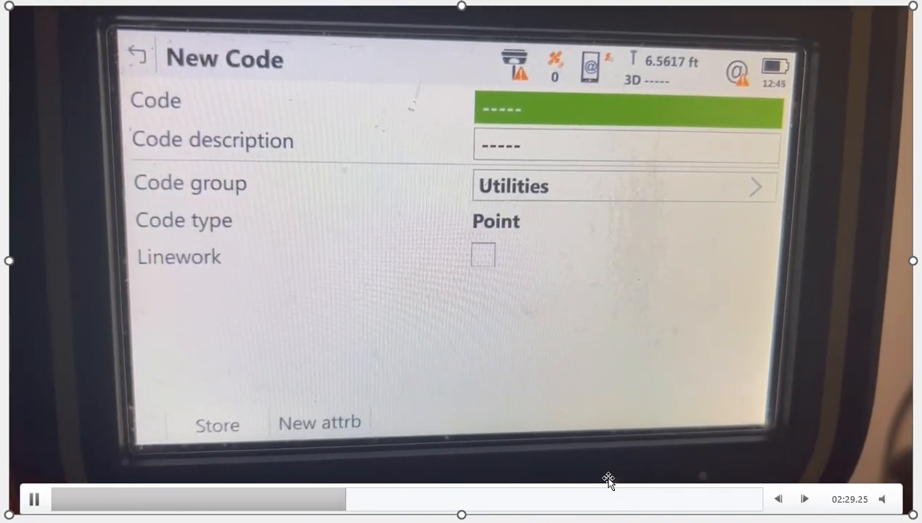
text(P)
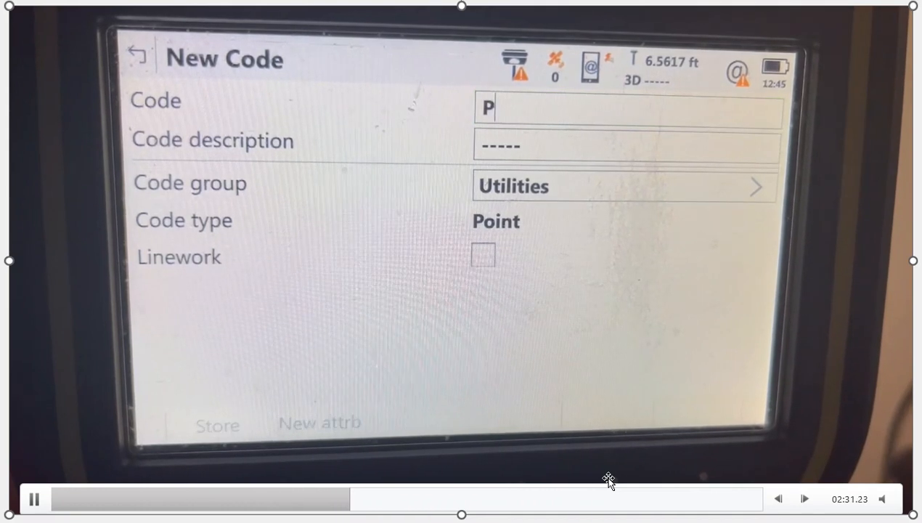
text(PL)
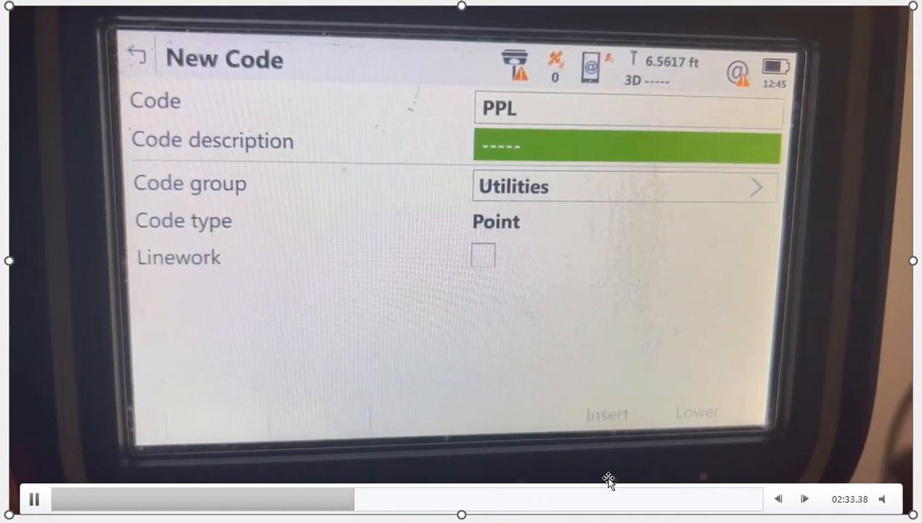
text(PO)
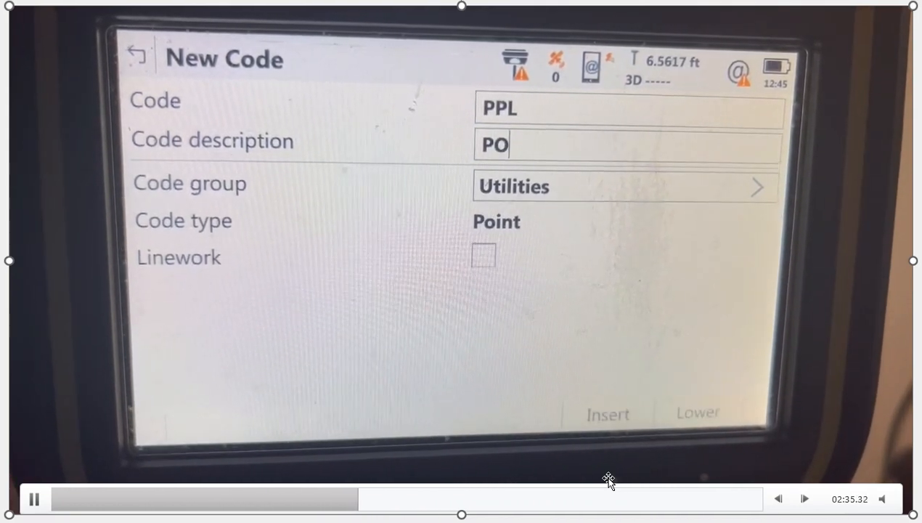
text(WER)
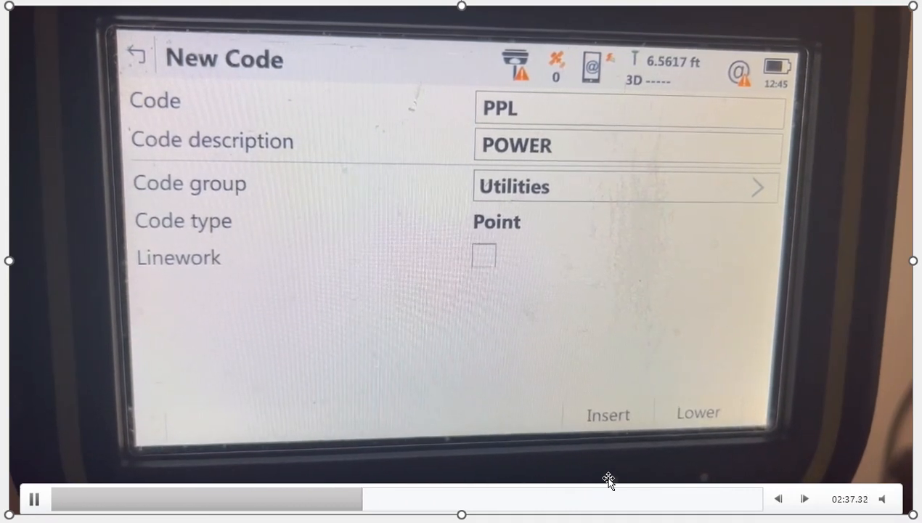
text(PO)
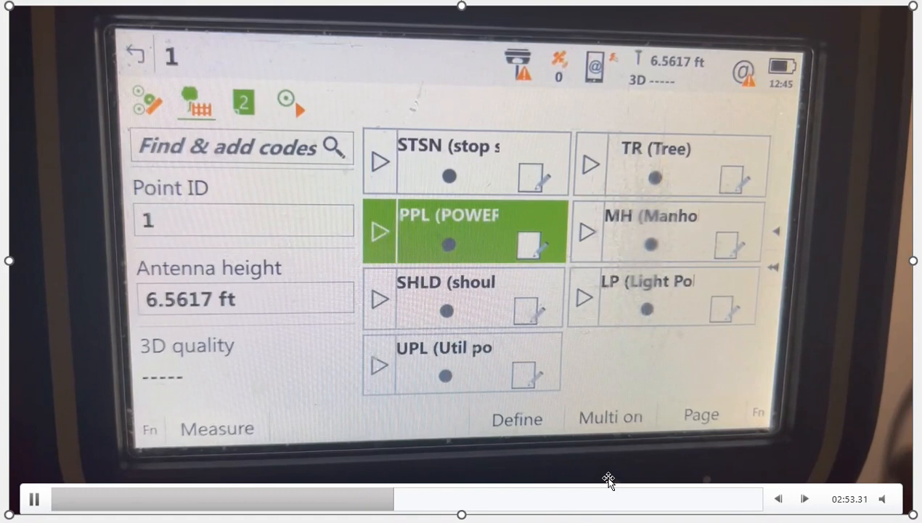
click(447, 363)
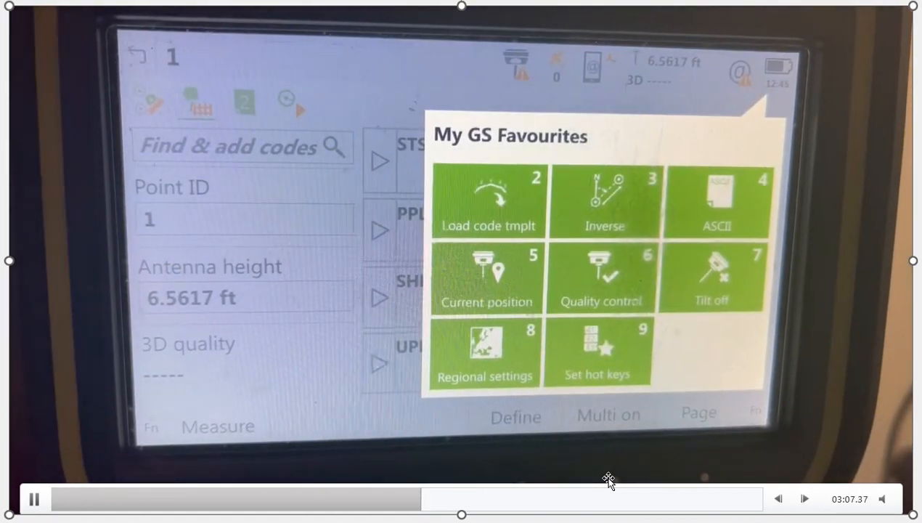
Load code template BOUND1 from the 2018DEC codelist, leaving an empty code slot.
click(488, 203)
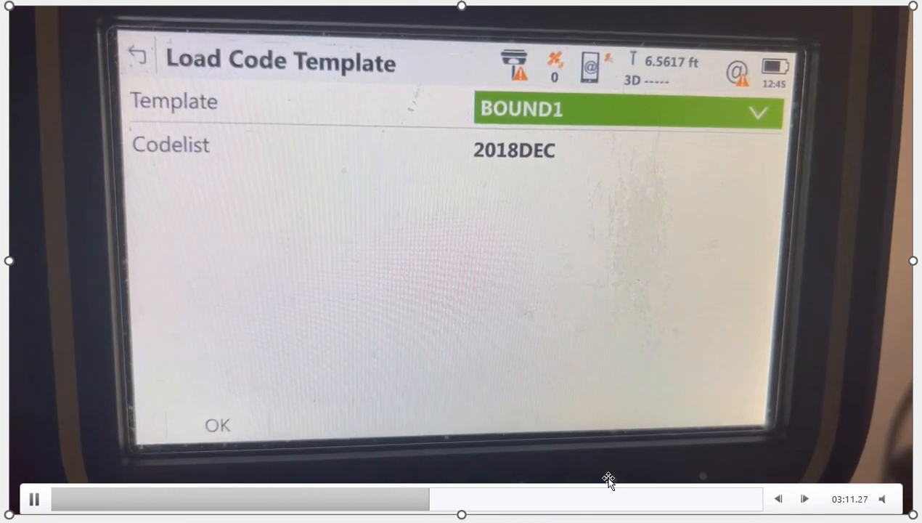
click(218, 424)
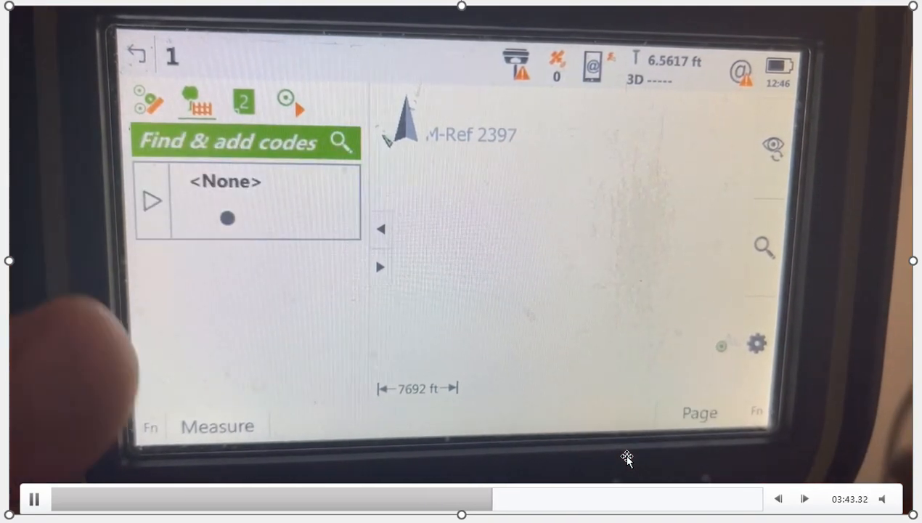
Add the RAIL code beside GRAVEL and store the code boxes as a code template via Tools.
text(R)
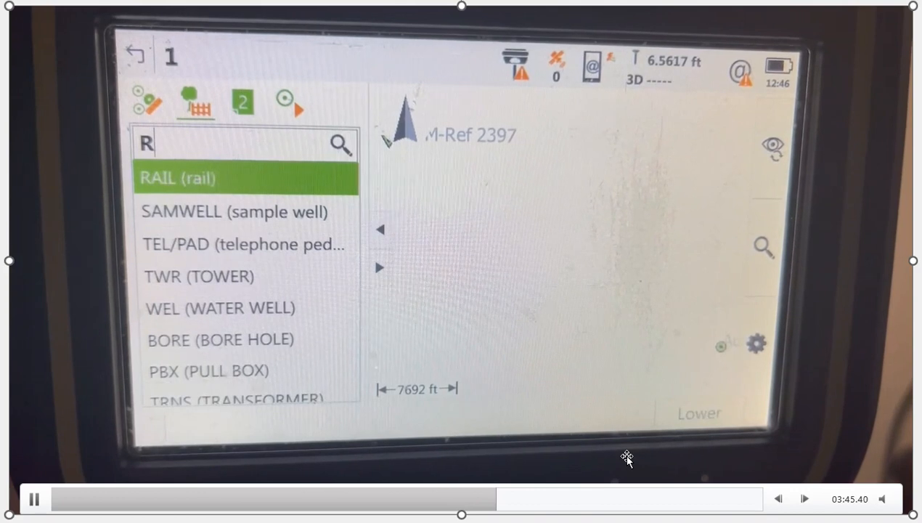
click(180, 177)
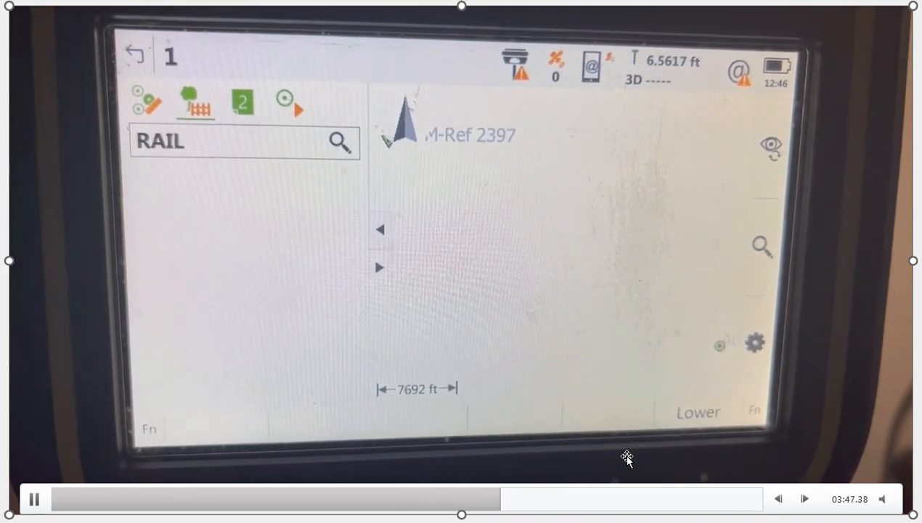
click(339, 141)
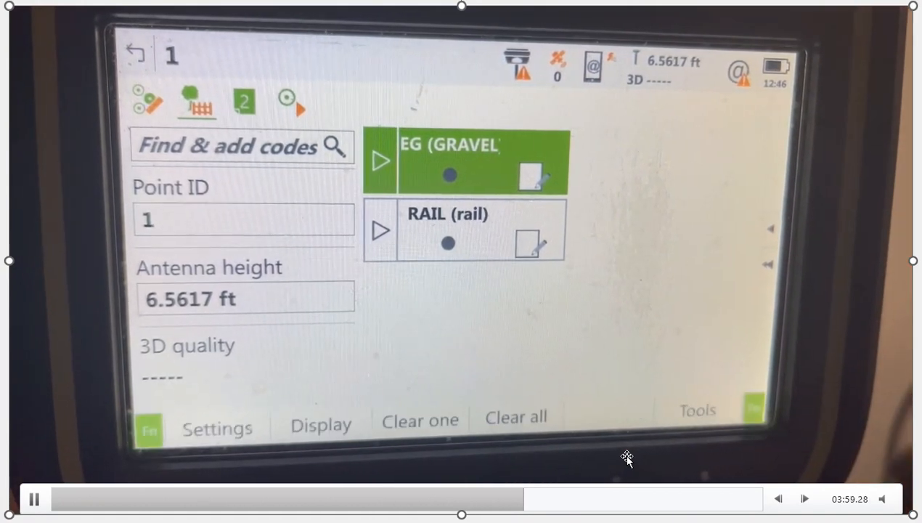
click(696, 410)
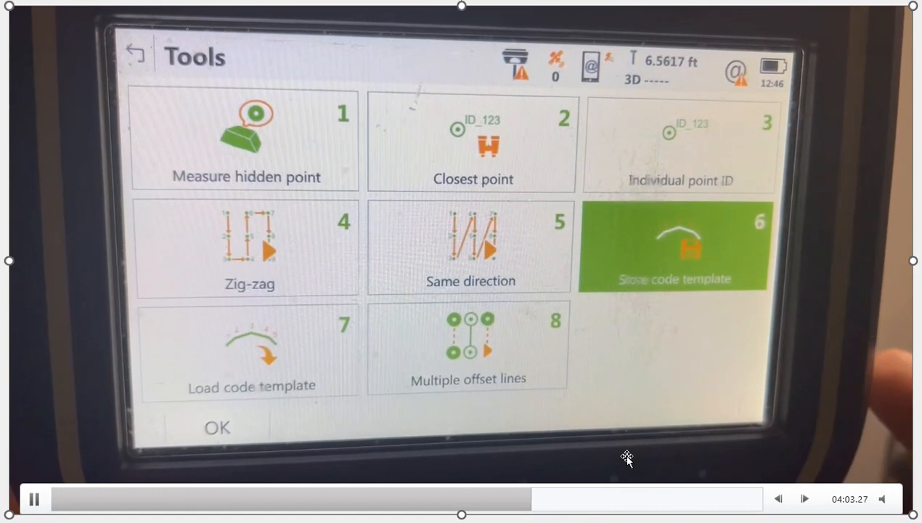
click(671, 247)
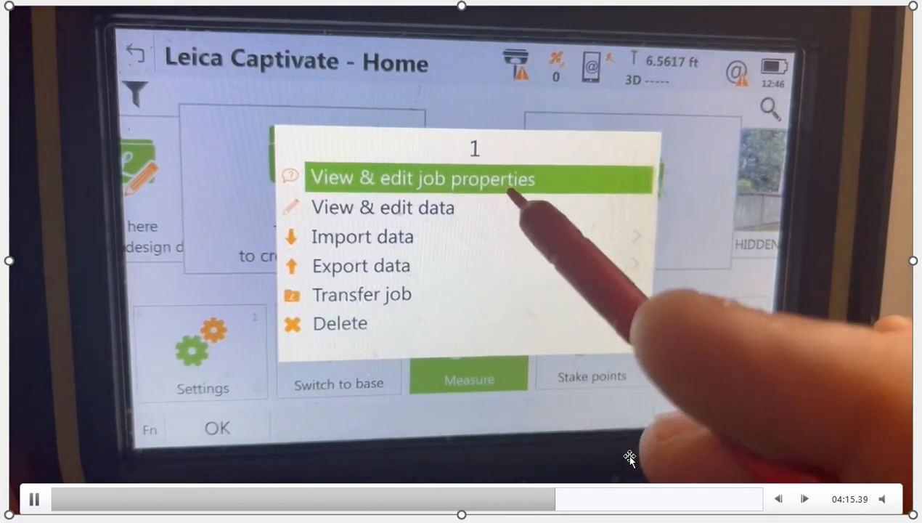
Export the template codes into the codelist from the job's properties and accept the summary.
click(422, 177)
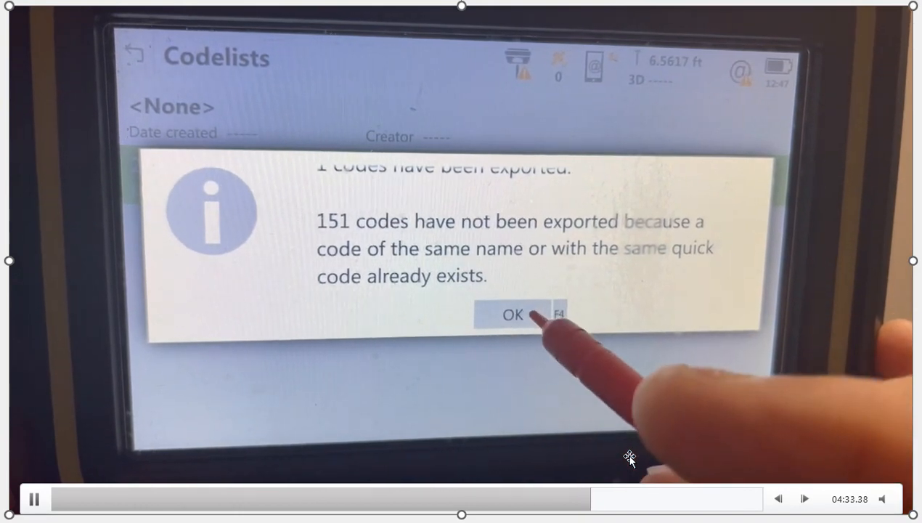
click(511, 314)
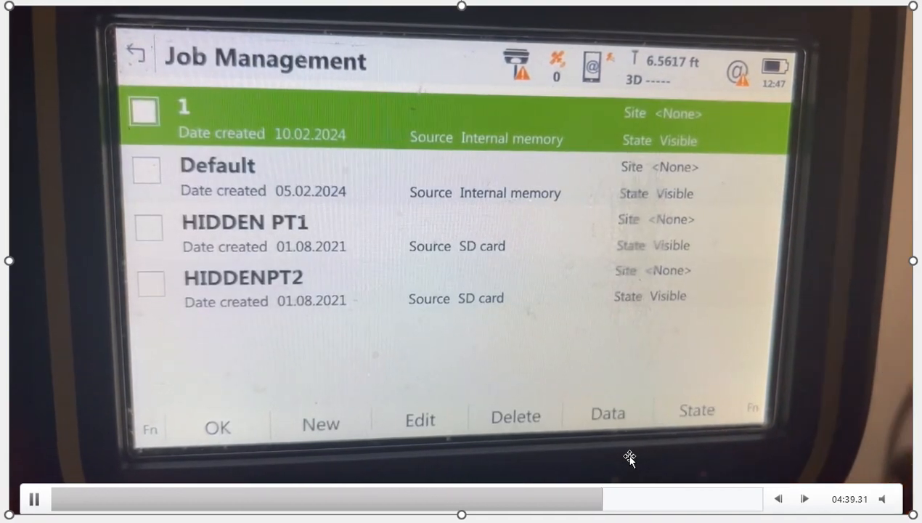
Create a new job named 2 in Job Management and store it.
click(319, 424)
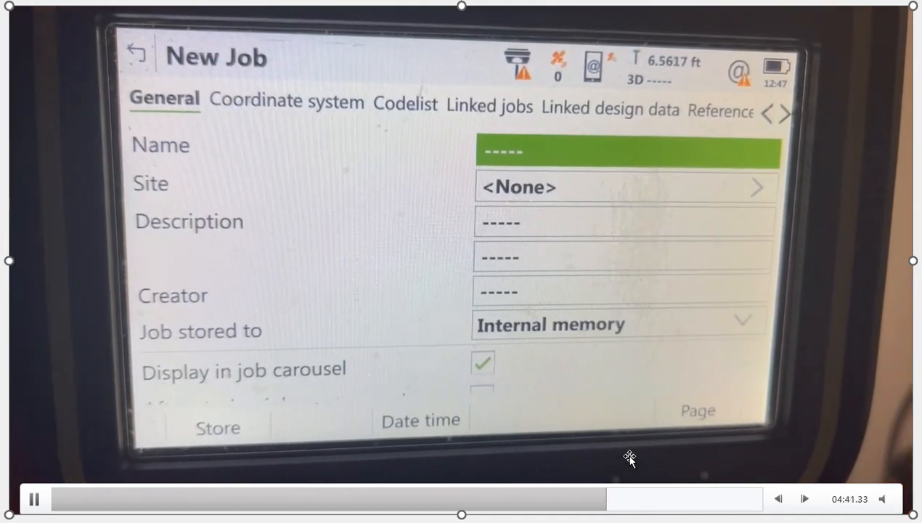
click(284, 102)
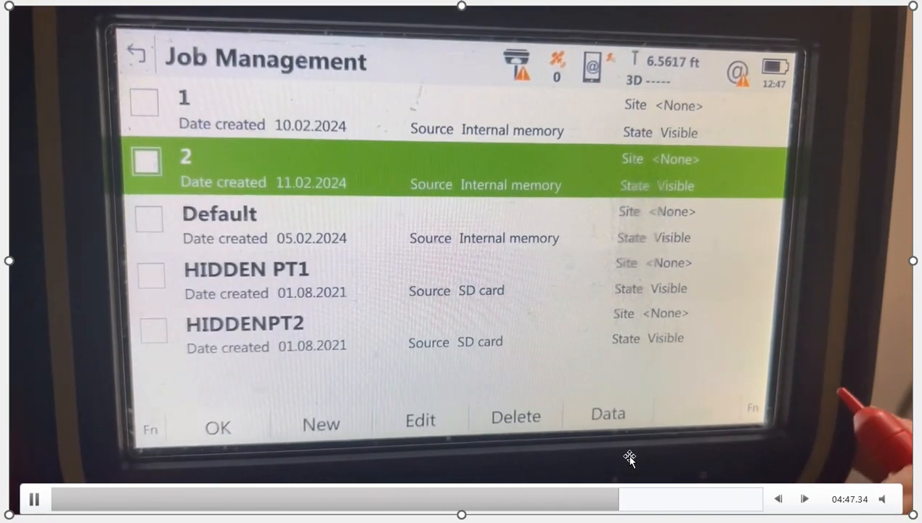
click(218, 427)
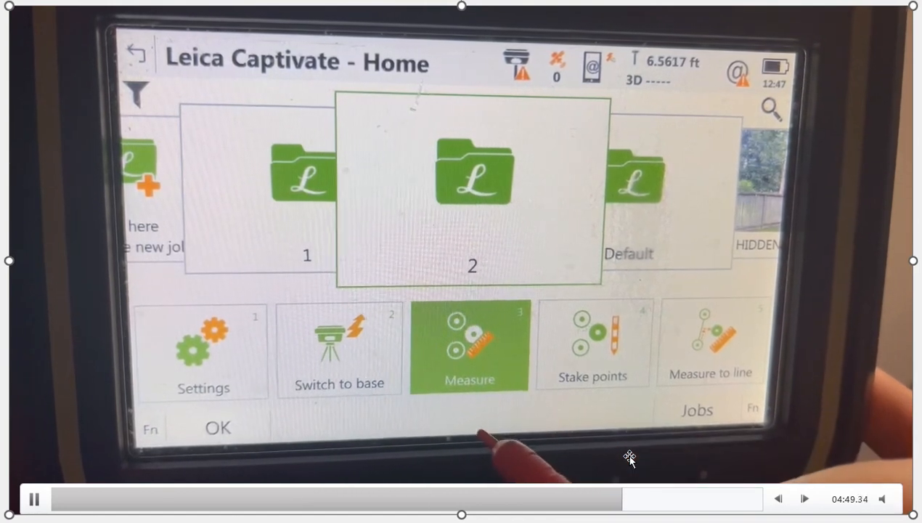
With job 2 active on home, bring up the Settings main menu.
click(471, 346)
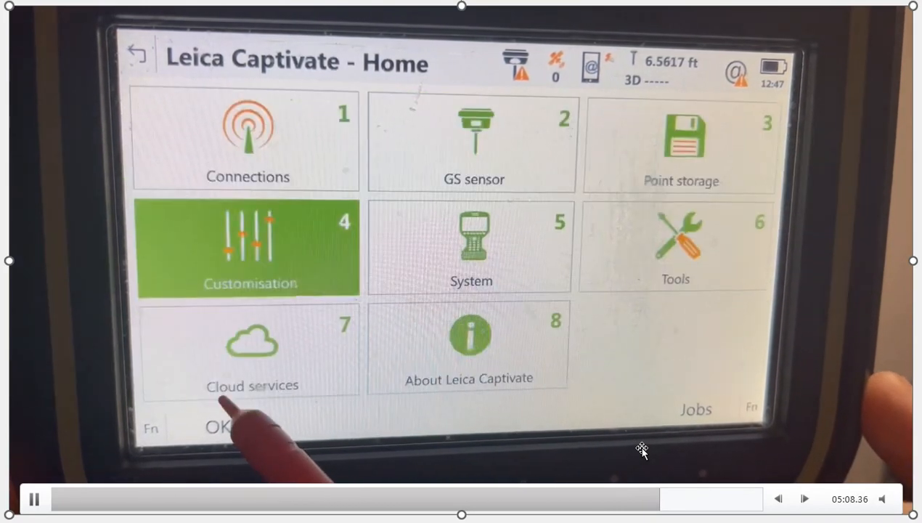
Transfer codelist 2018DEC from internal memory to the SD card, declining further transfers.
click(673, 246)
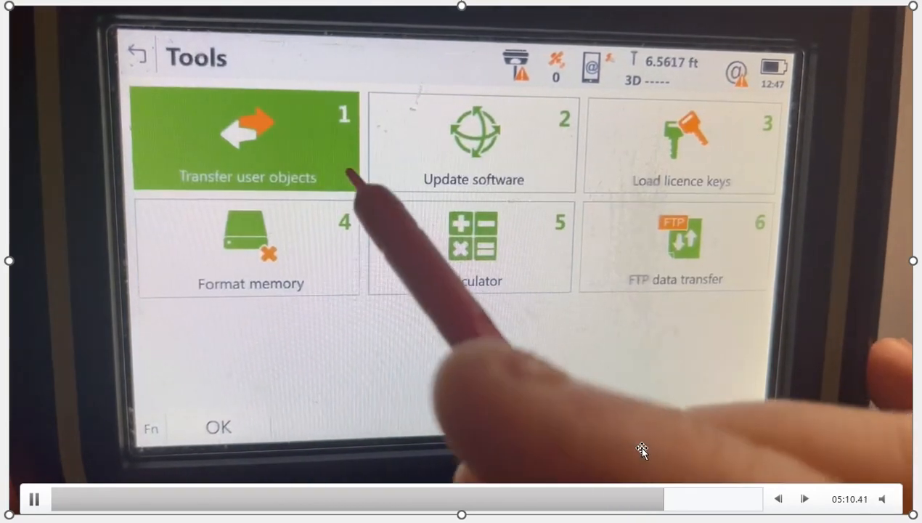
click(244, 142)
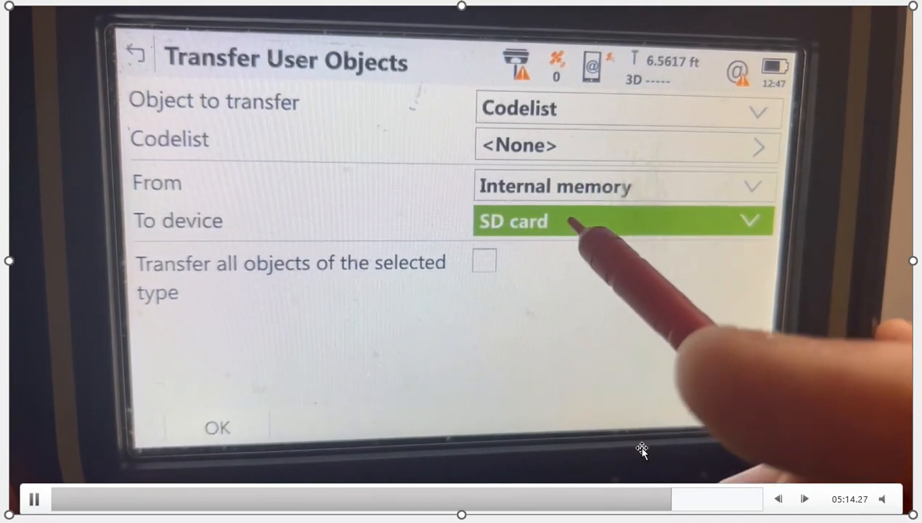
click(217, 427)
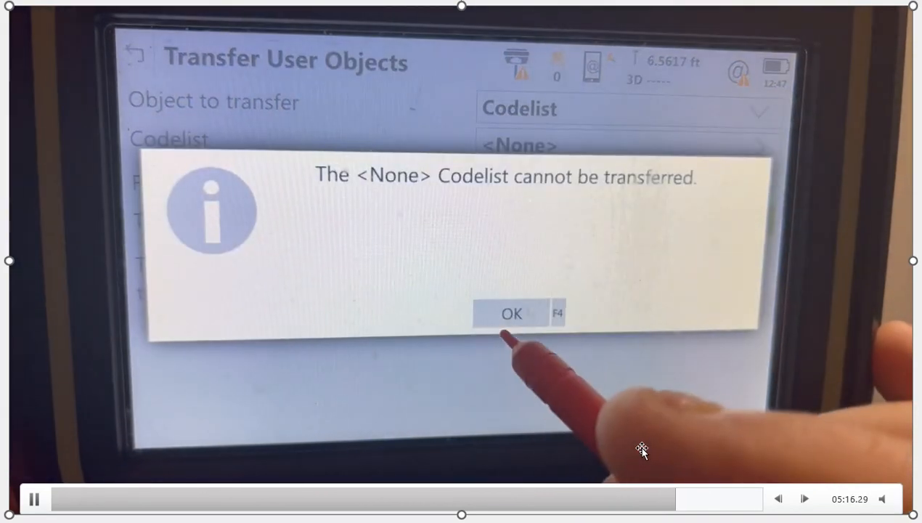
click(511, 314)
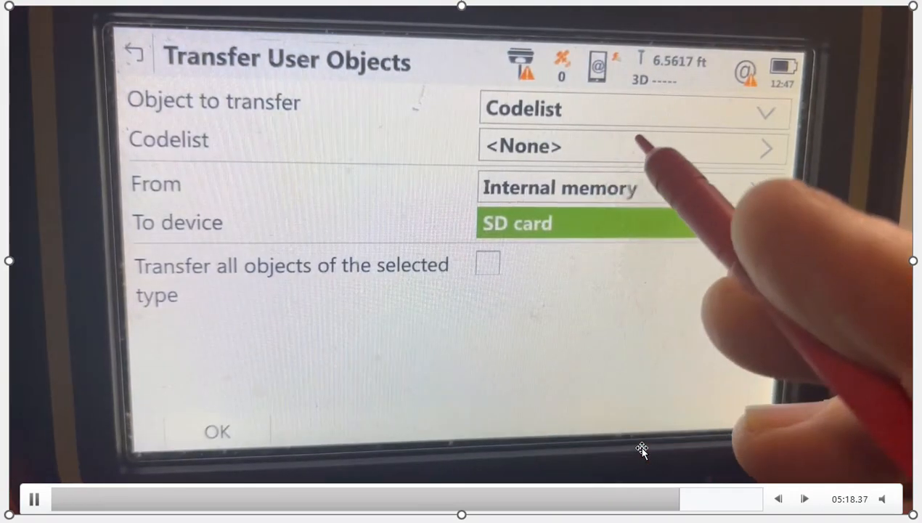
click(628, 146)
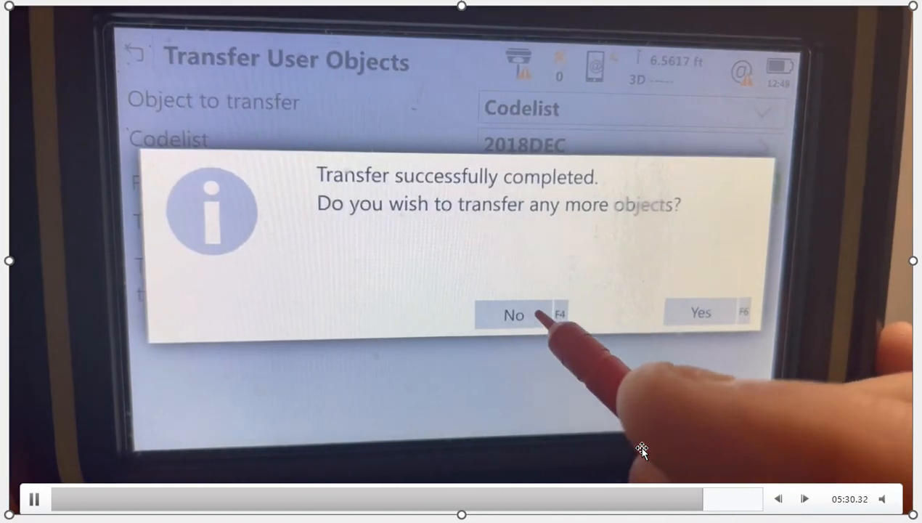
click(514, 313)
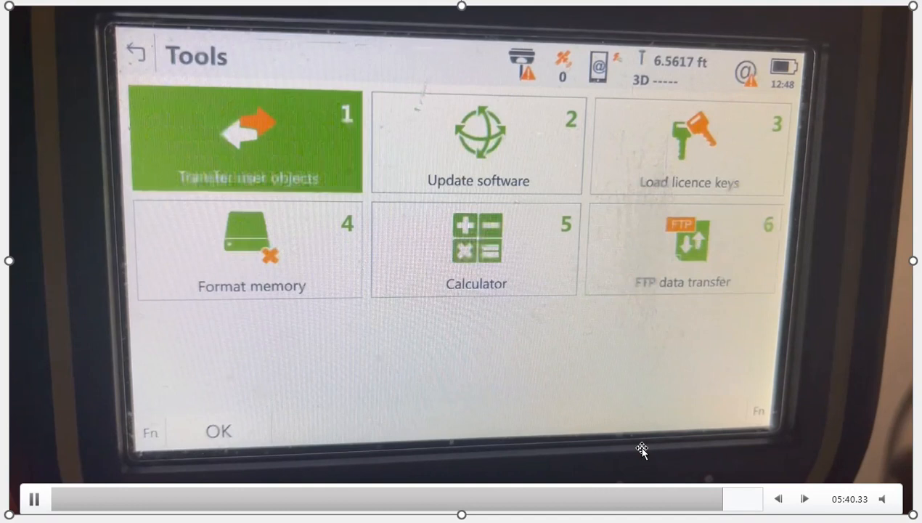
Pick the 2018DEC (SD) codelist for transfer into internal memory, then back out to home.
click(246, 141)
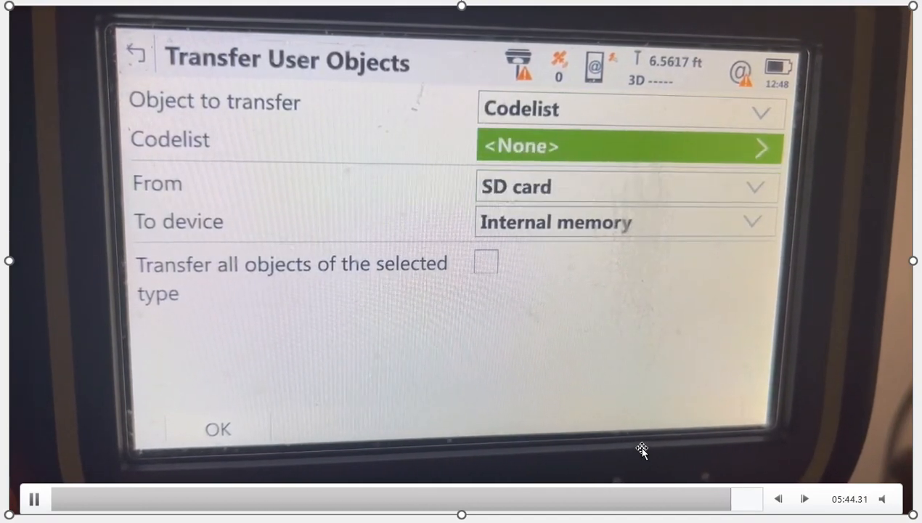
click(627, 145)
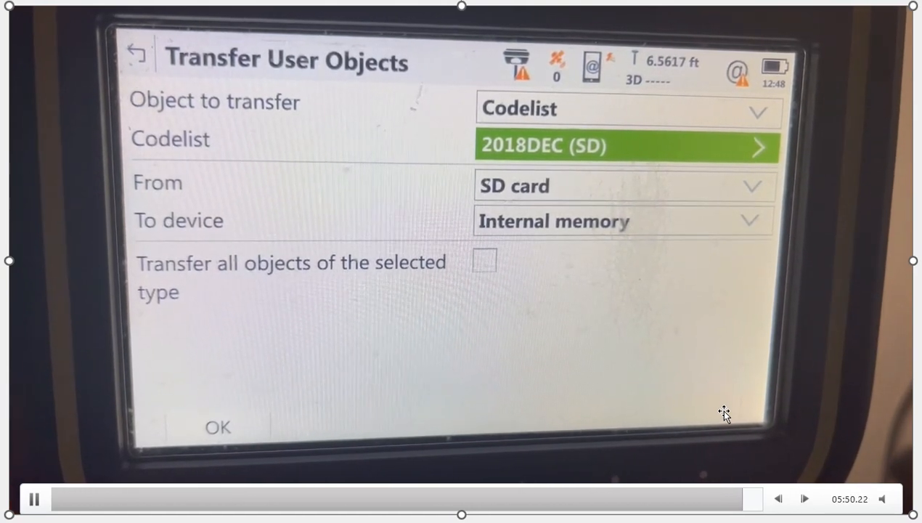
click(136, 53)
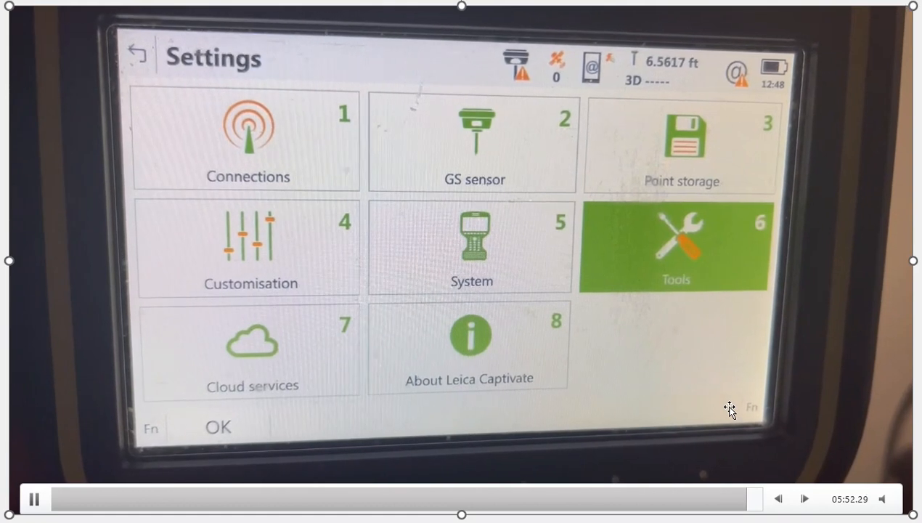
click(137, 53)
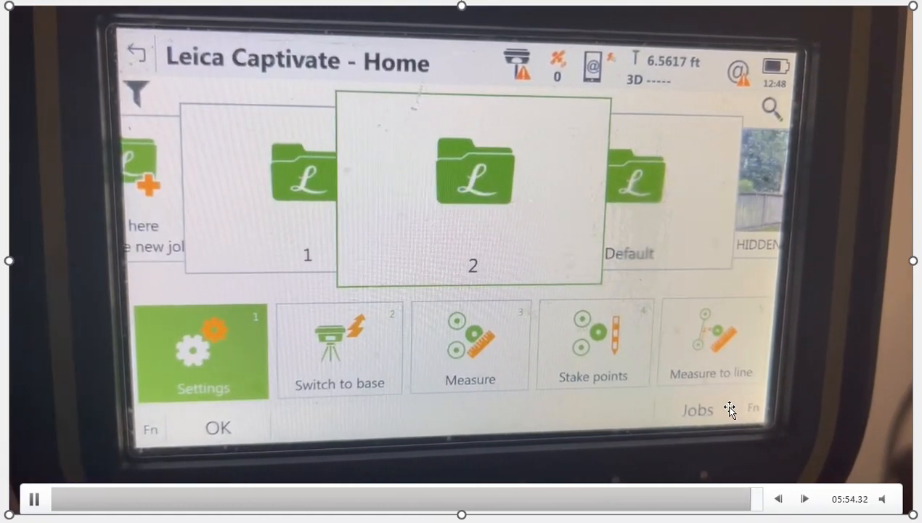
mouse_move(752, 337)
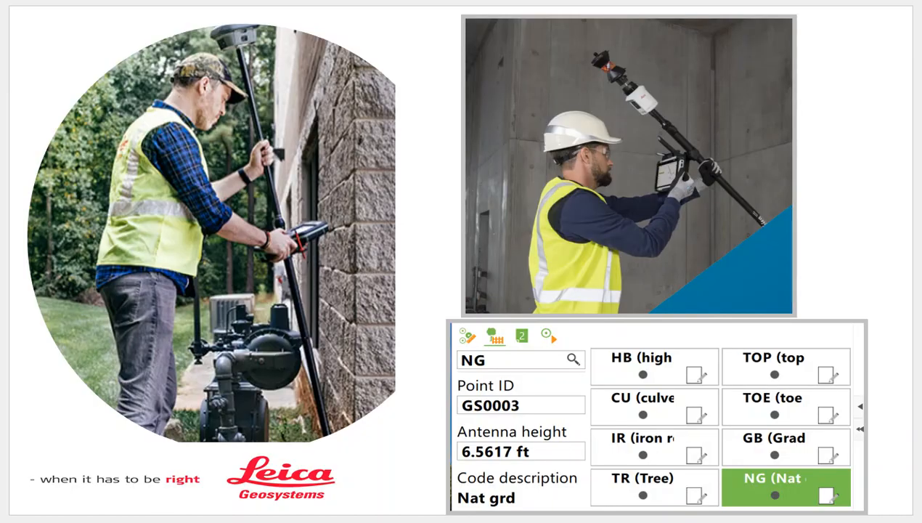
mouse_move(260, 163)
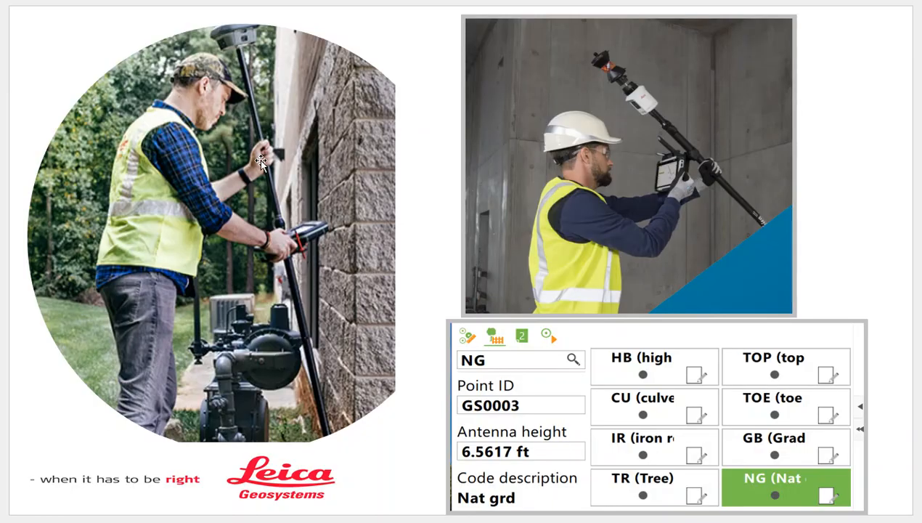
mouse_move(260, 161)
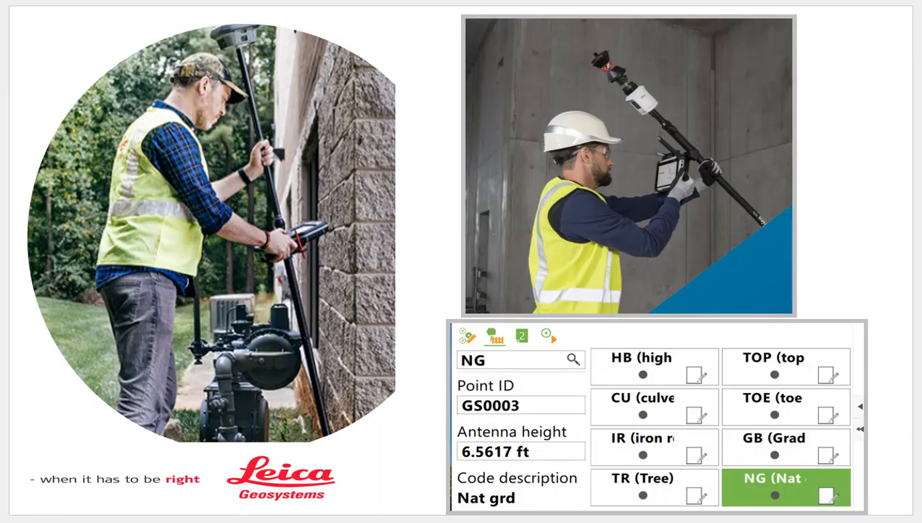